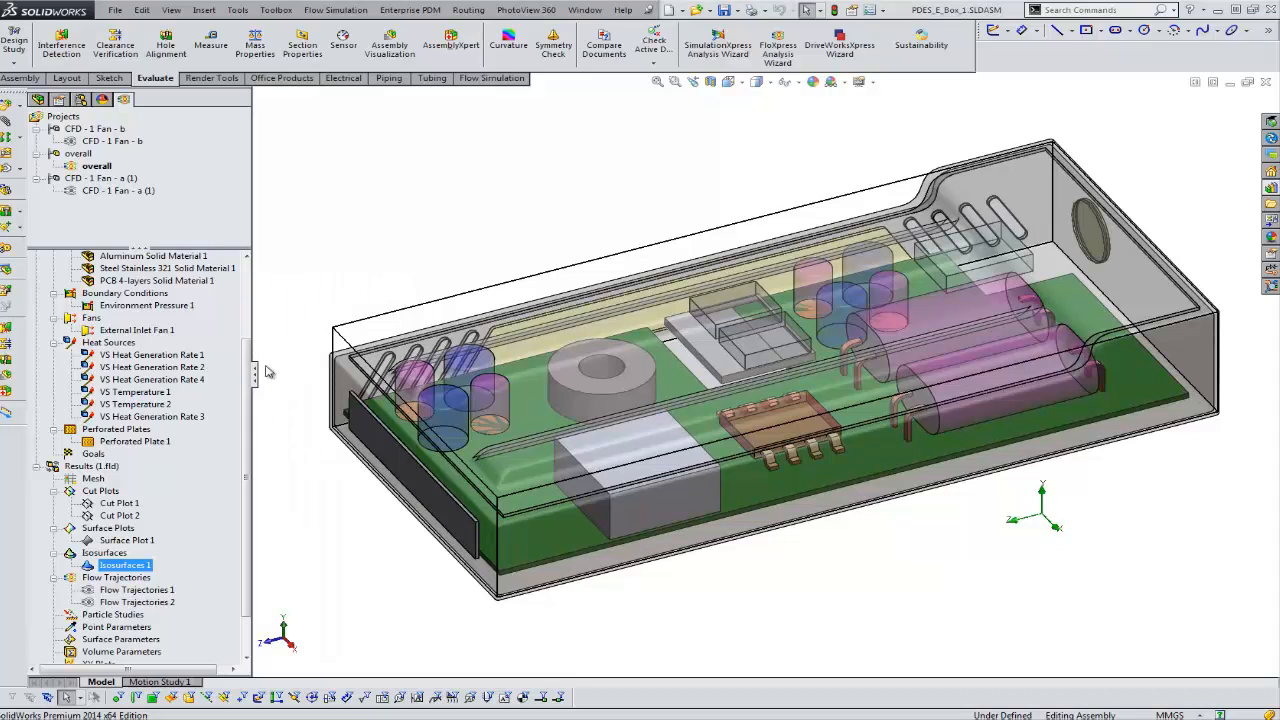
- Scroll the analysis tree to Results to reveal Flow Trajectories 1
scroll(up, 3)
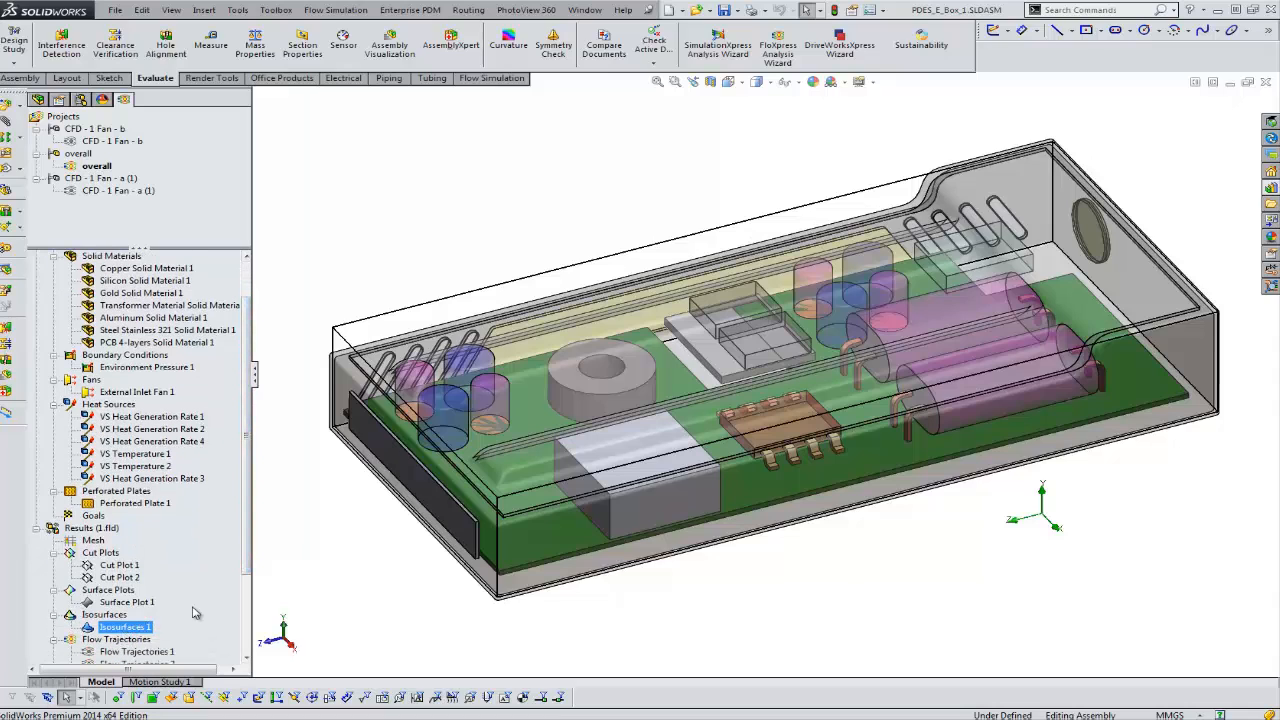
scroll(down, 3)
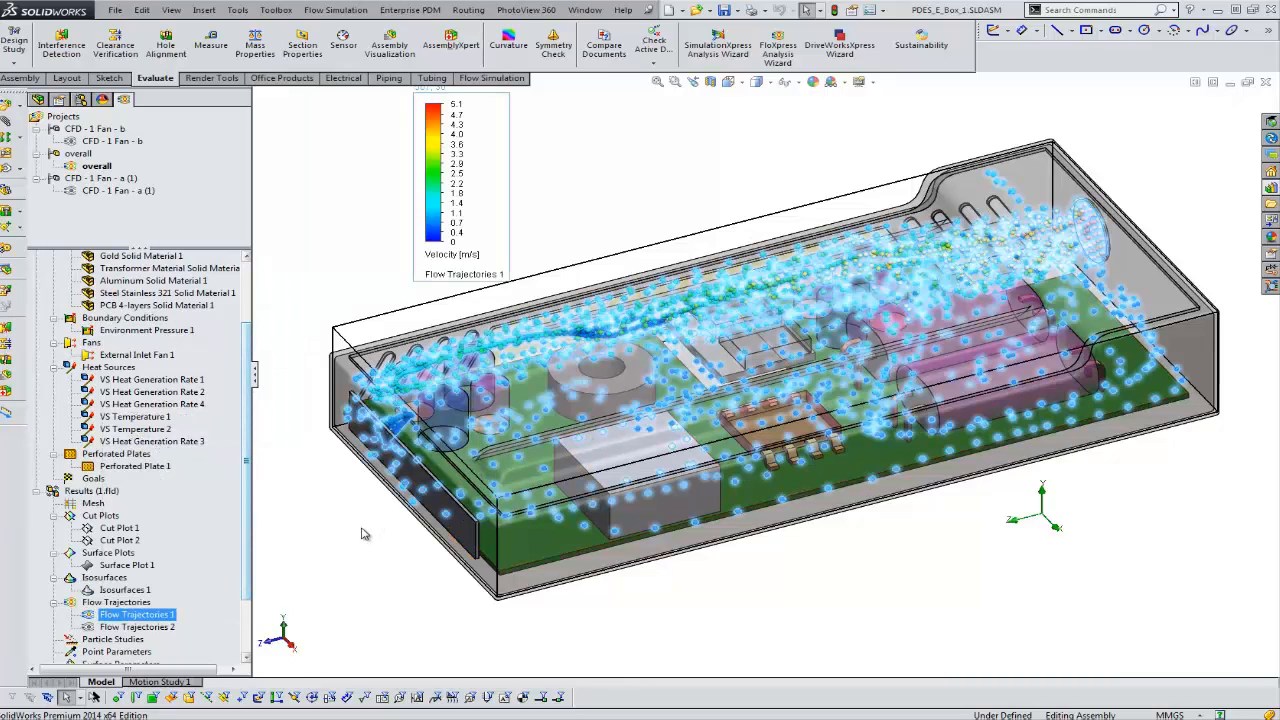
- Redefine Flow Trajectories 1 to display as spheres coloured by velocity
right_click(137, 614)
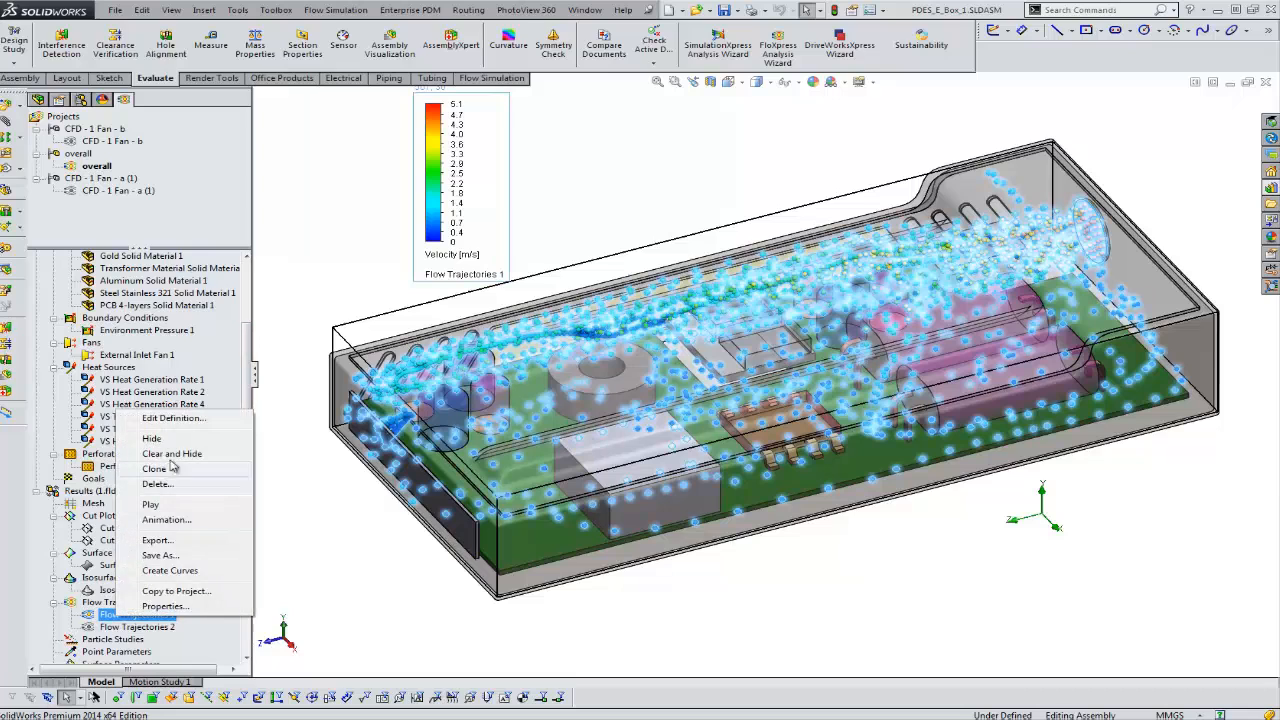
click(172, 417)
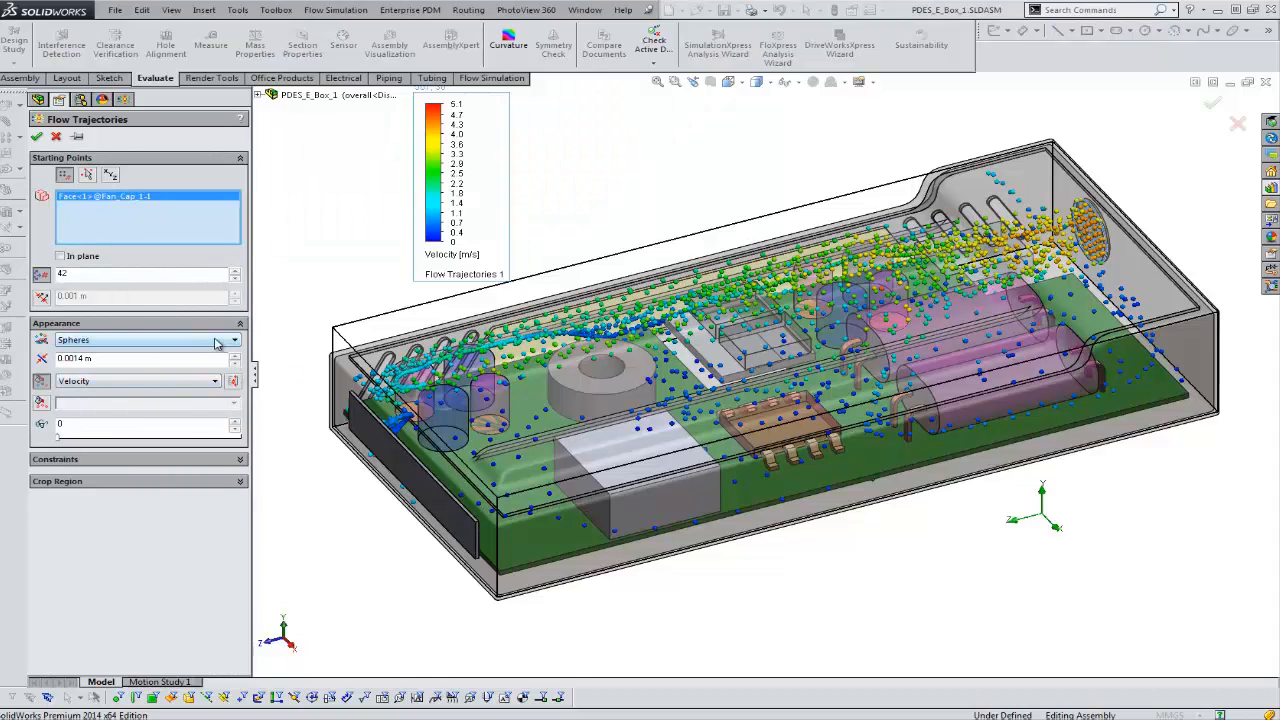
click(235, 340)
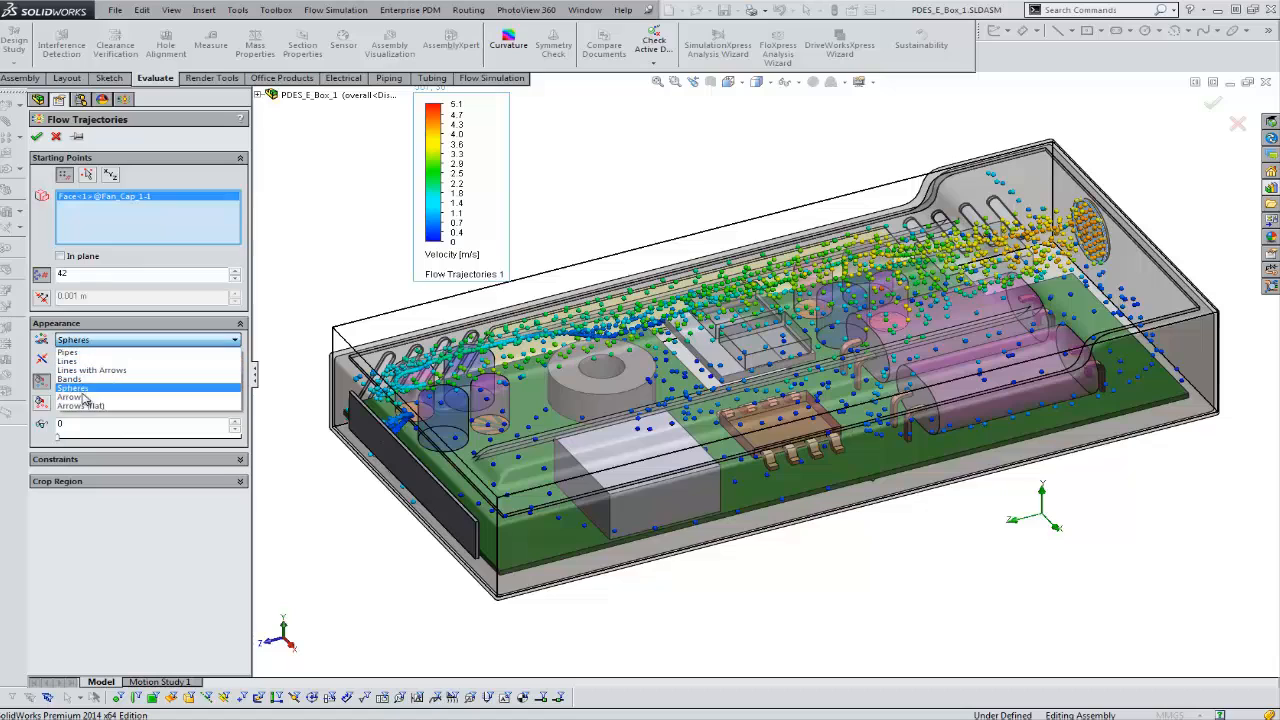
mouse_move(80, 388)
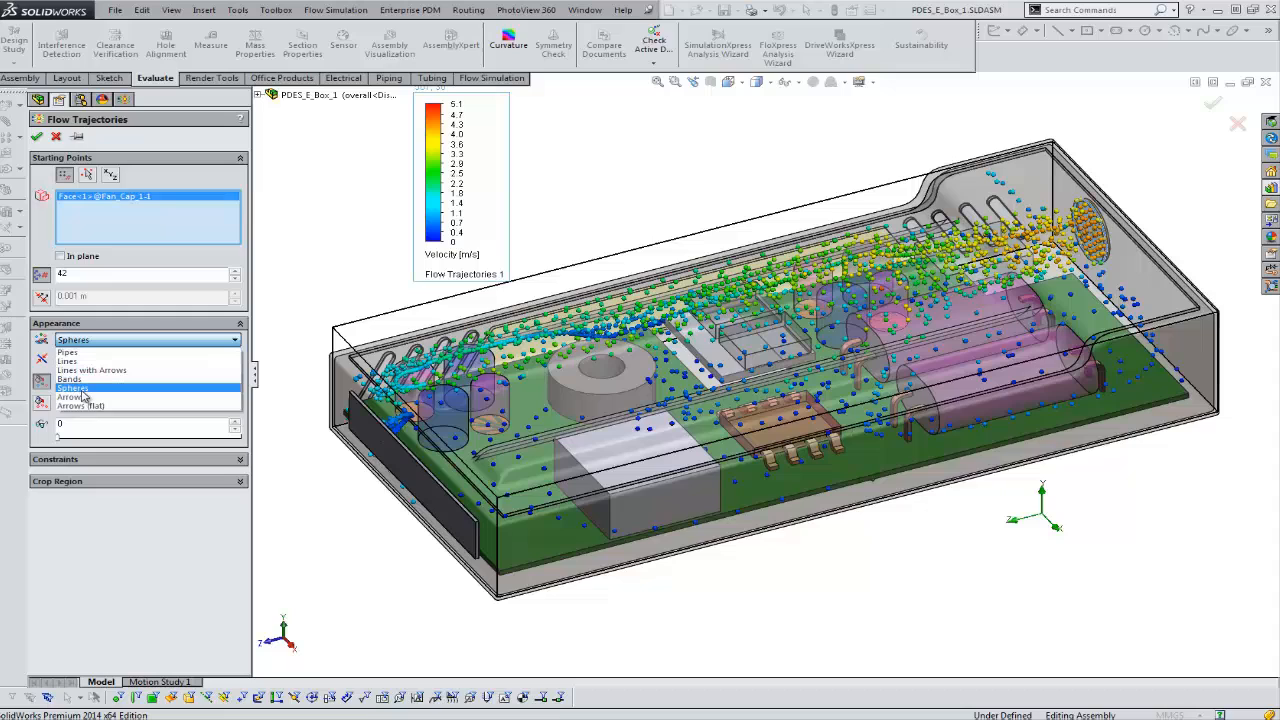
click(72, 388)
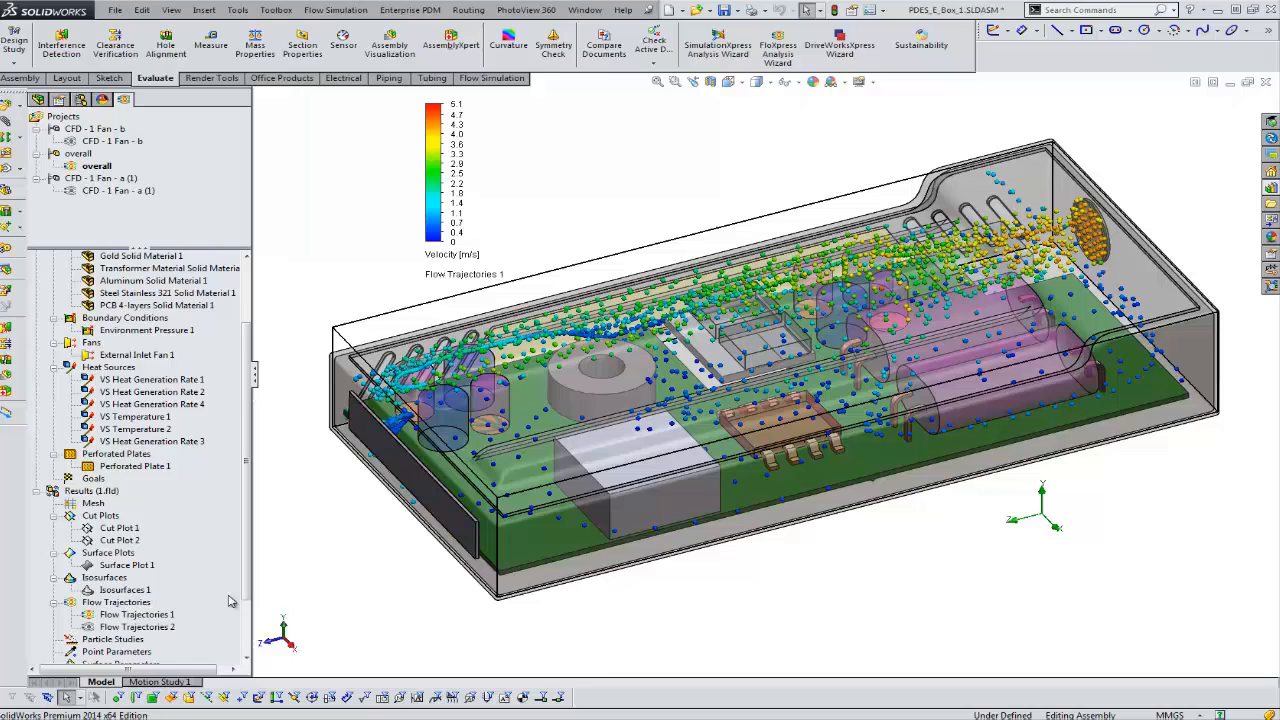
- Bring up the options for Flow Trajectories 1 to hide the plot
right_click(131, 614)
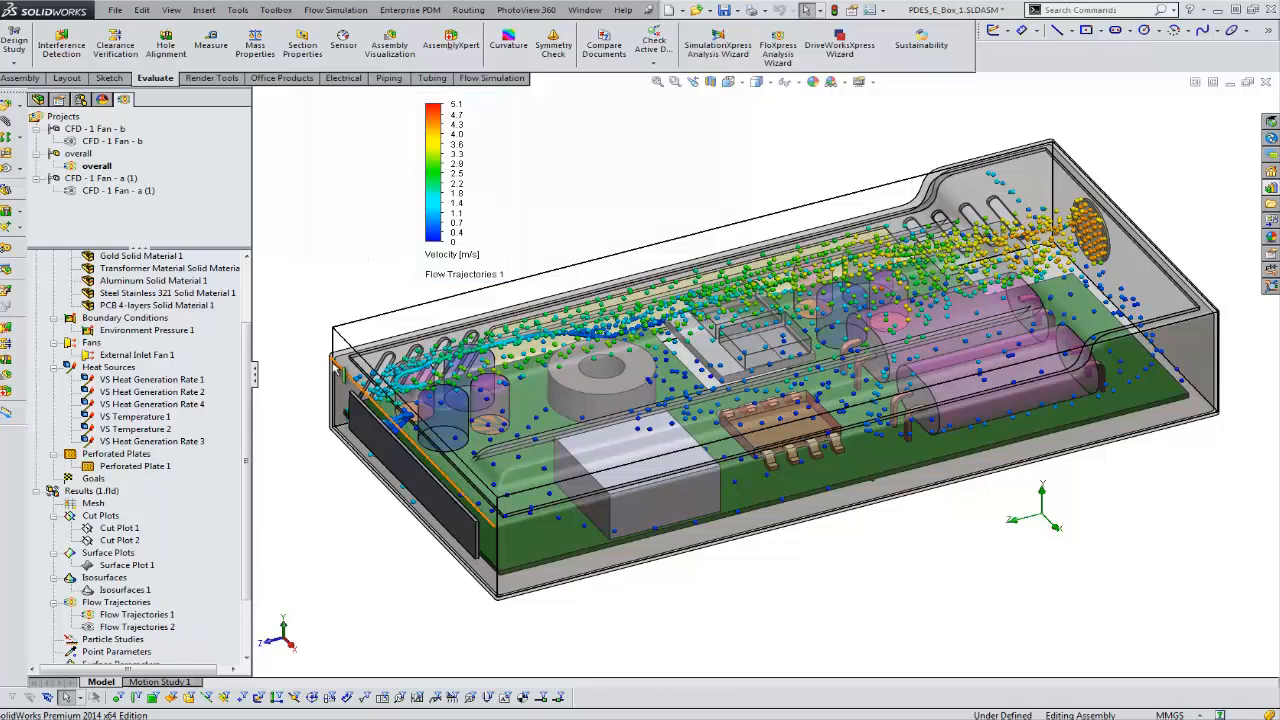
mouse_move(130, 615)
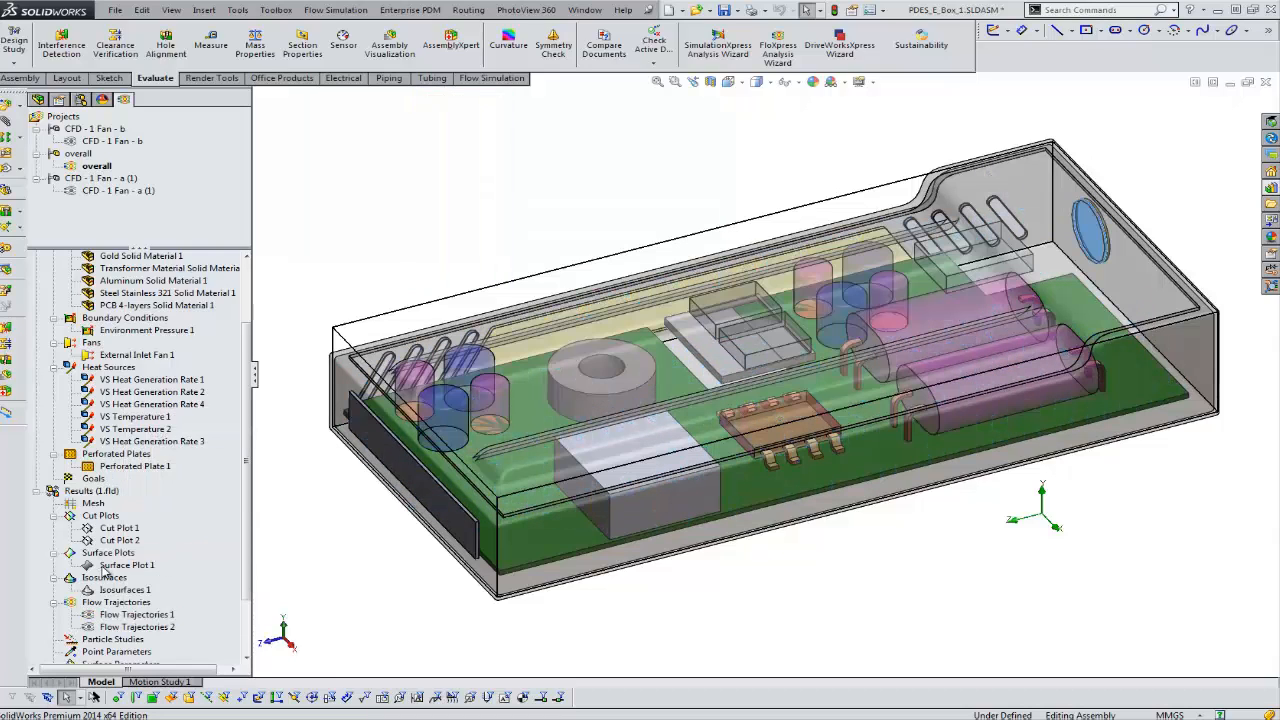
click(127, 565)
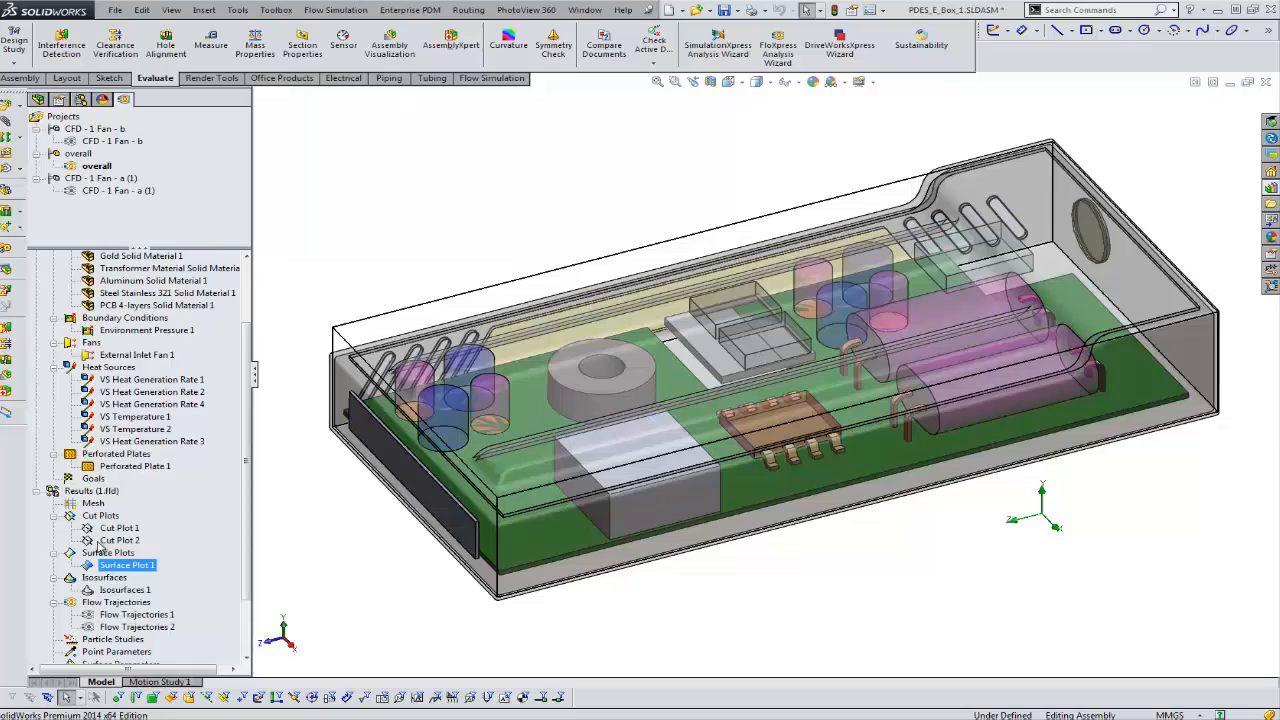
right_click(127, 565)
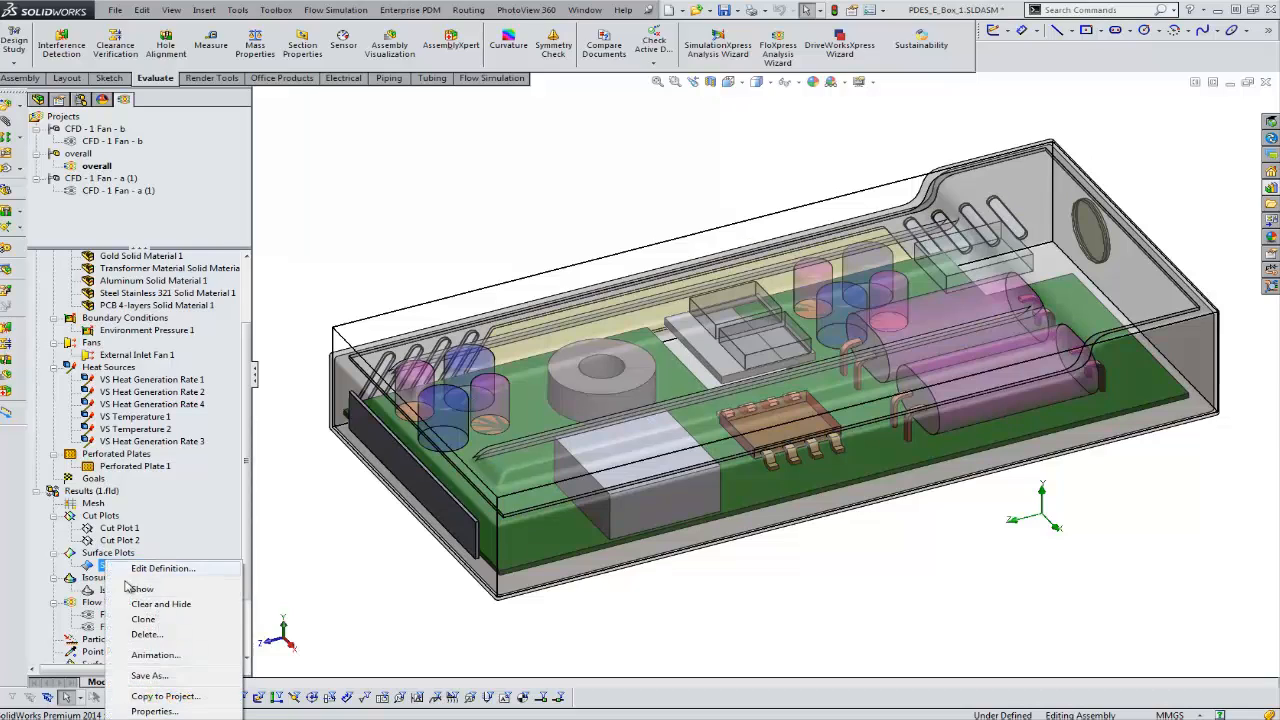
click(141, 588)
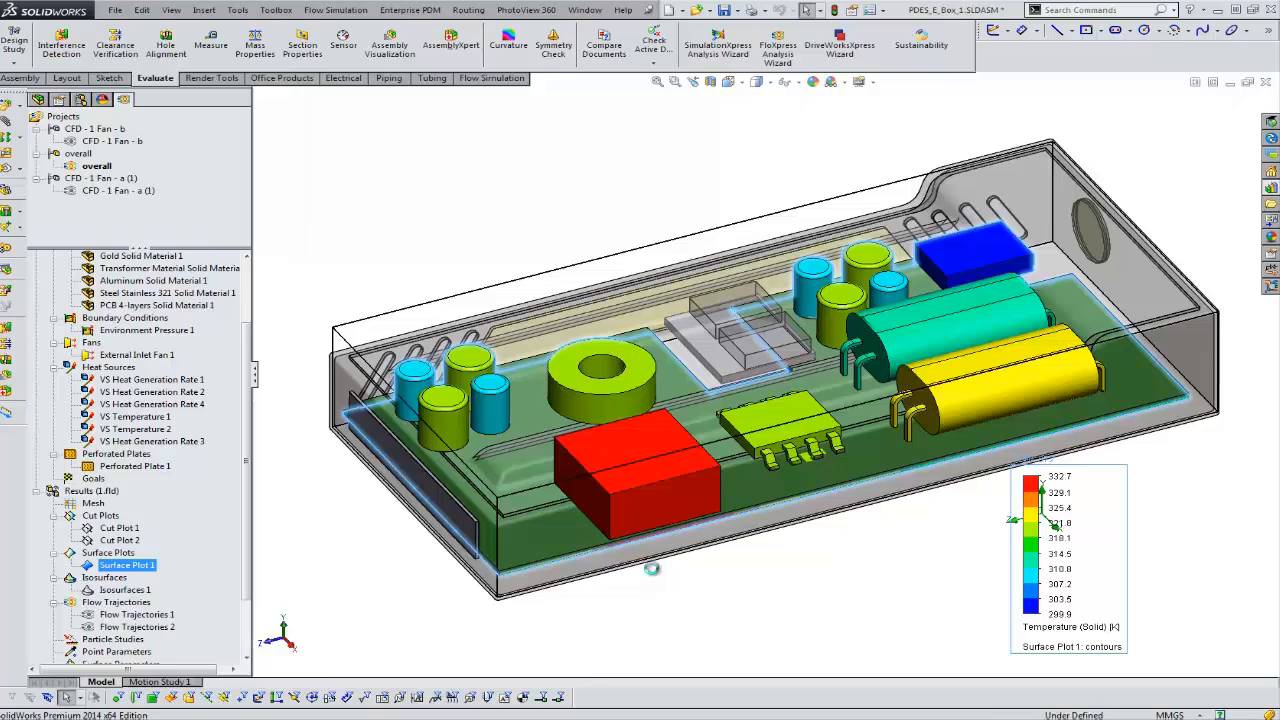
mouse_move(617, 458)
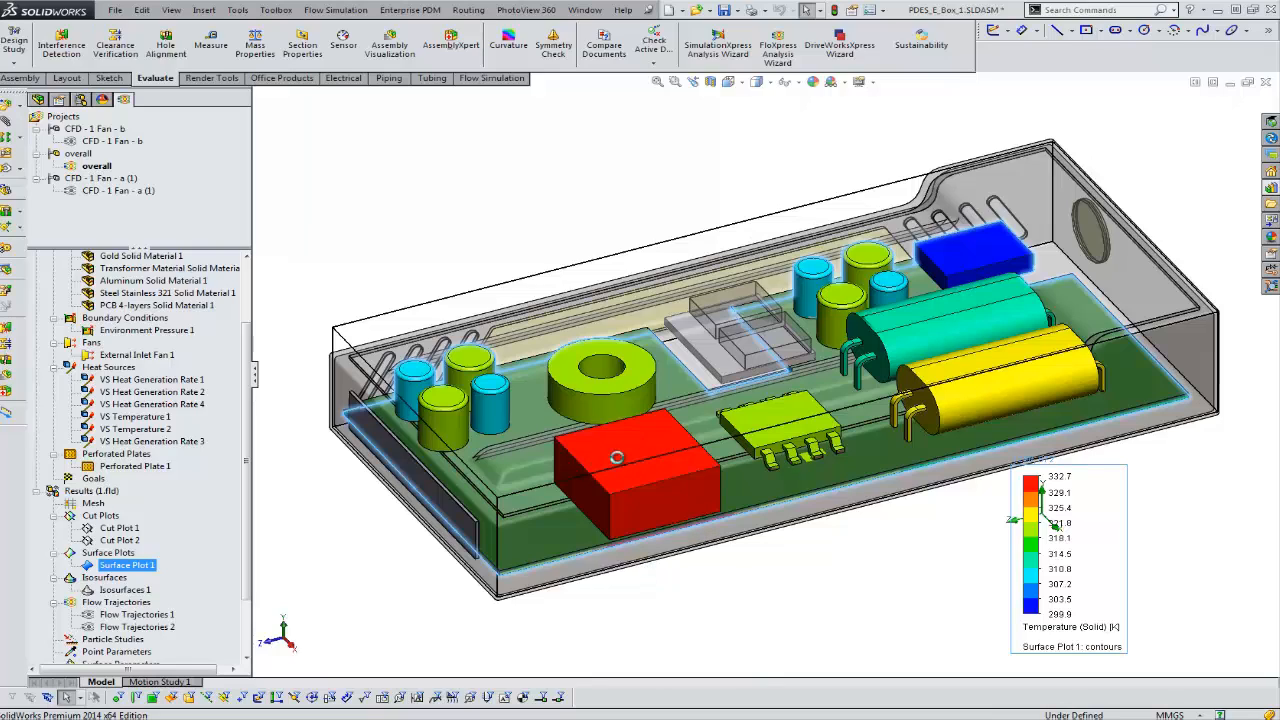
mouse_move(617, 458)
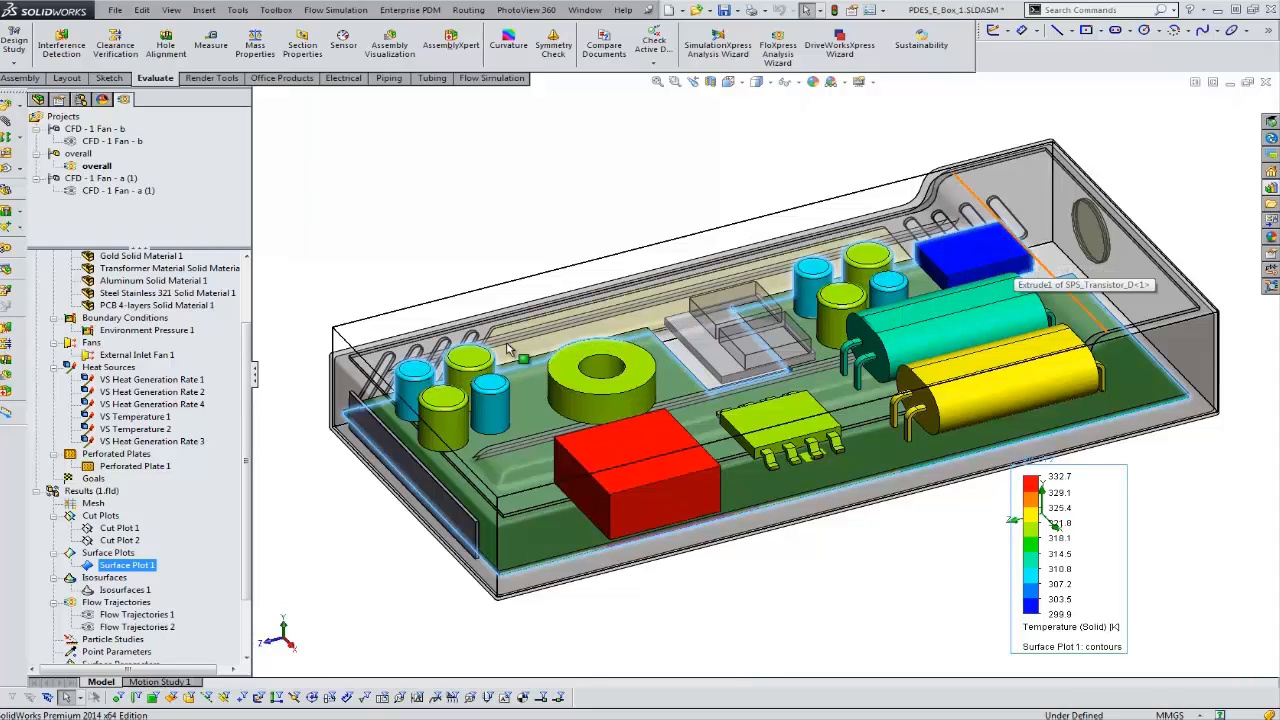
right_click(127, 565)
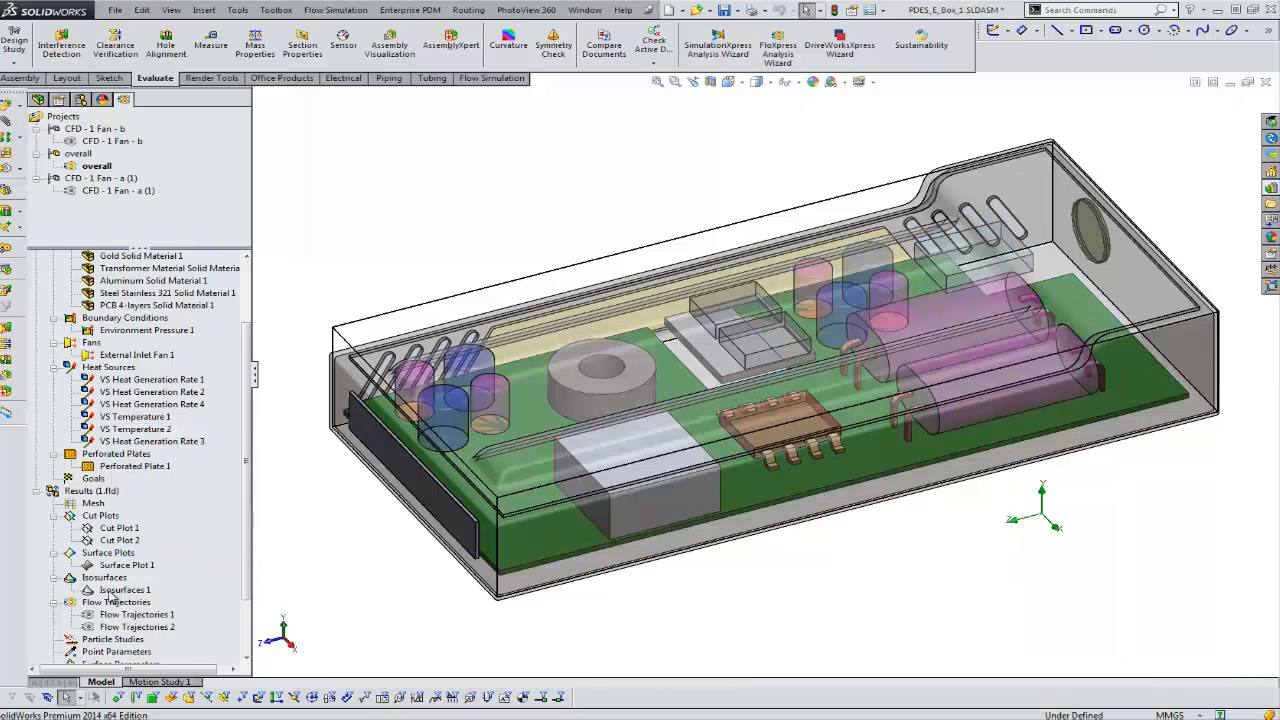
- Show Isosurfaces 1 and redefine the temperature isosurface at about 309.8 K
right_click(125, 590)
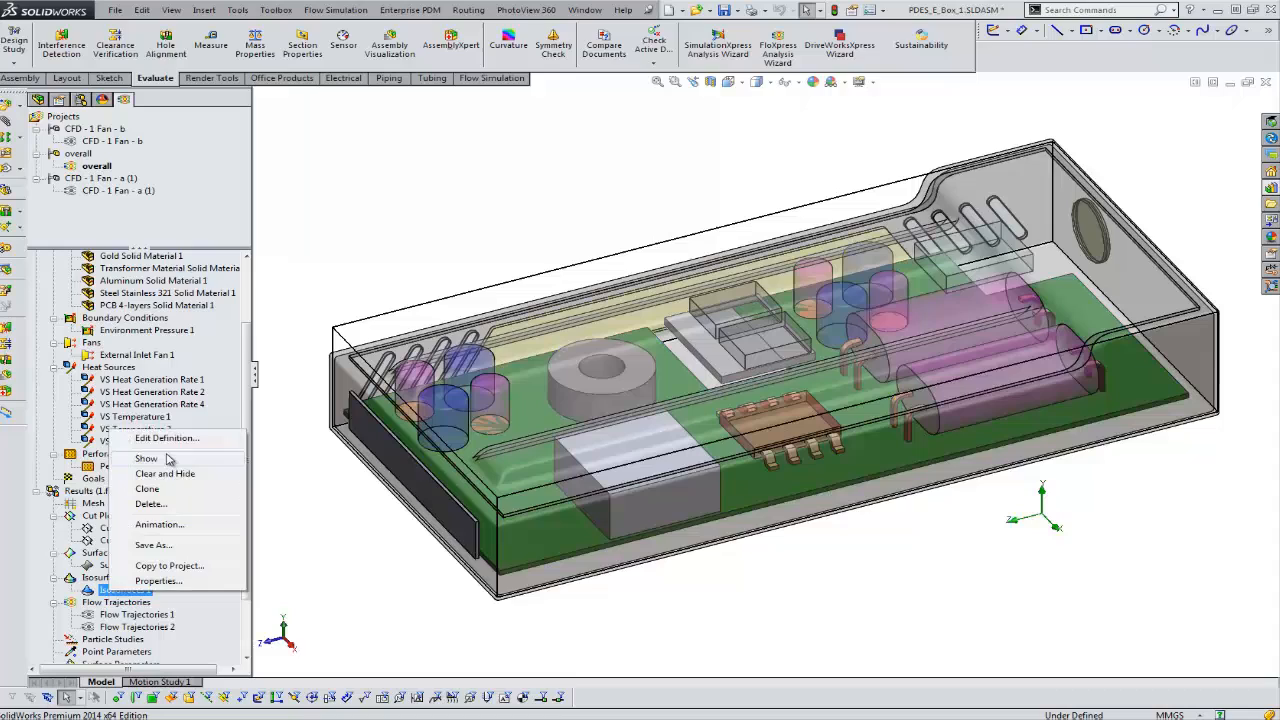
click(146, 458)
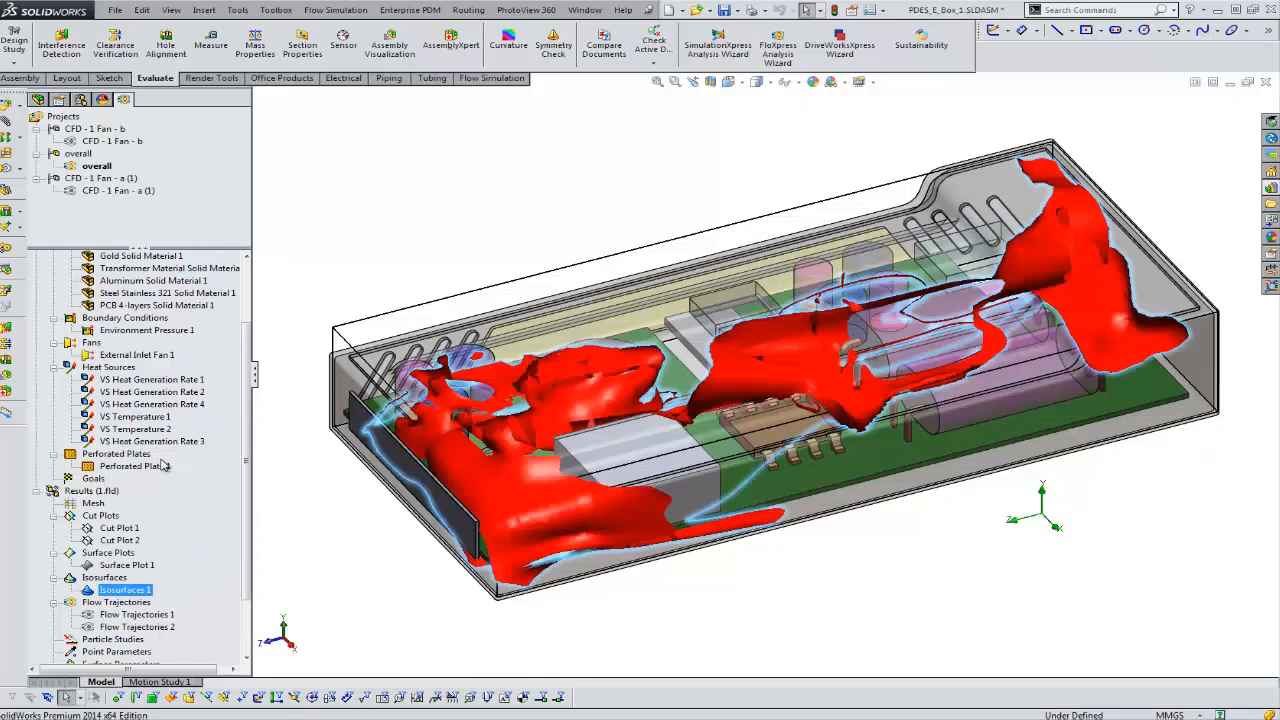
right_click(125, 589)
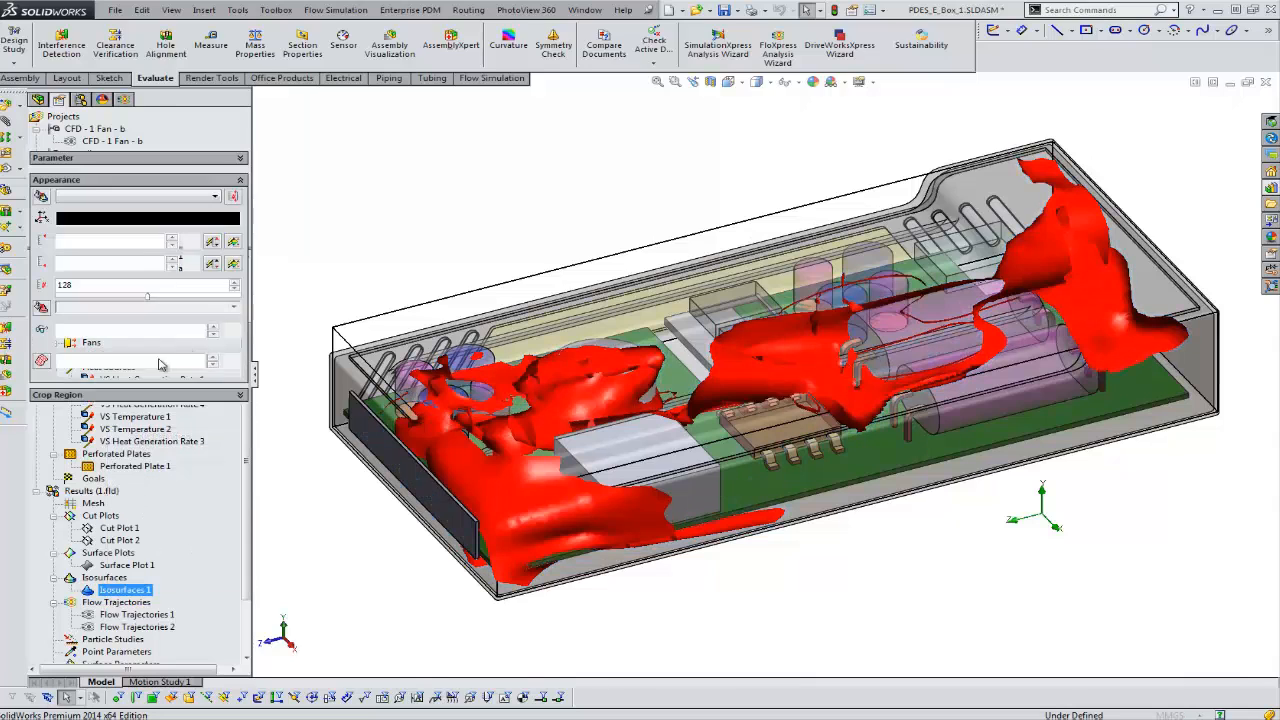
double_click(122, 589)
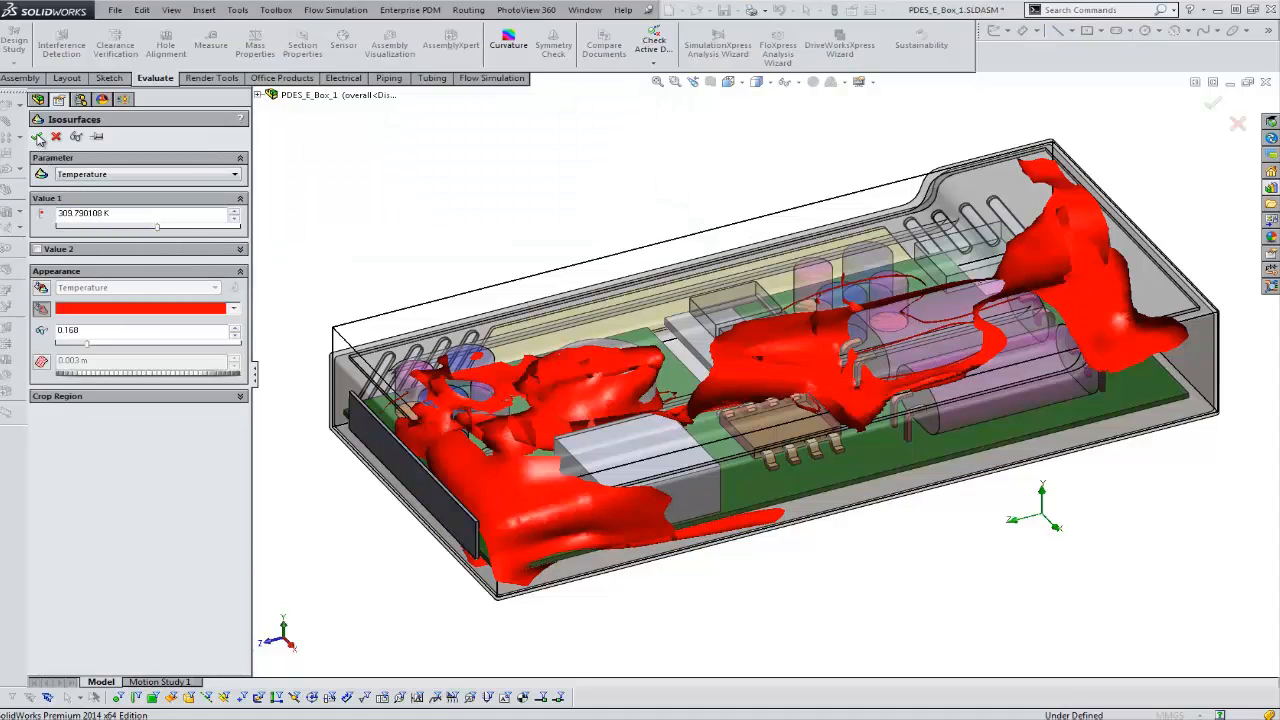
click(37, 136)
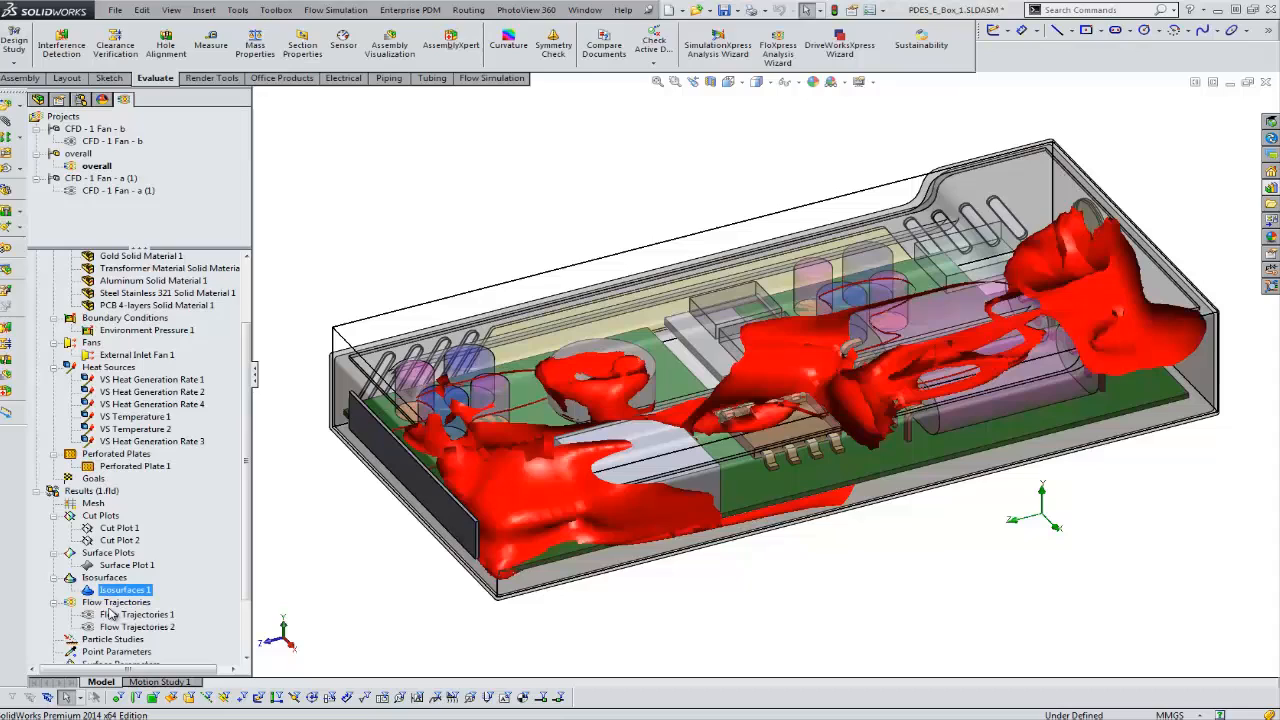
right_click(122, 589)
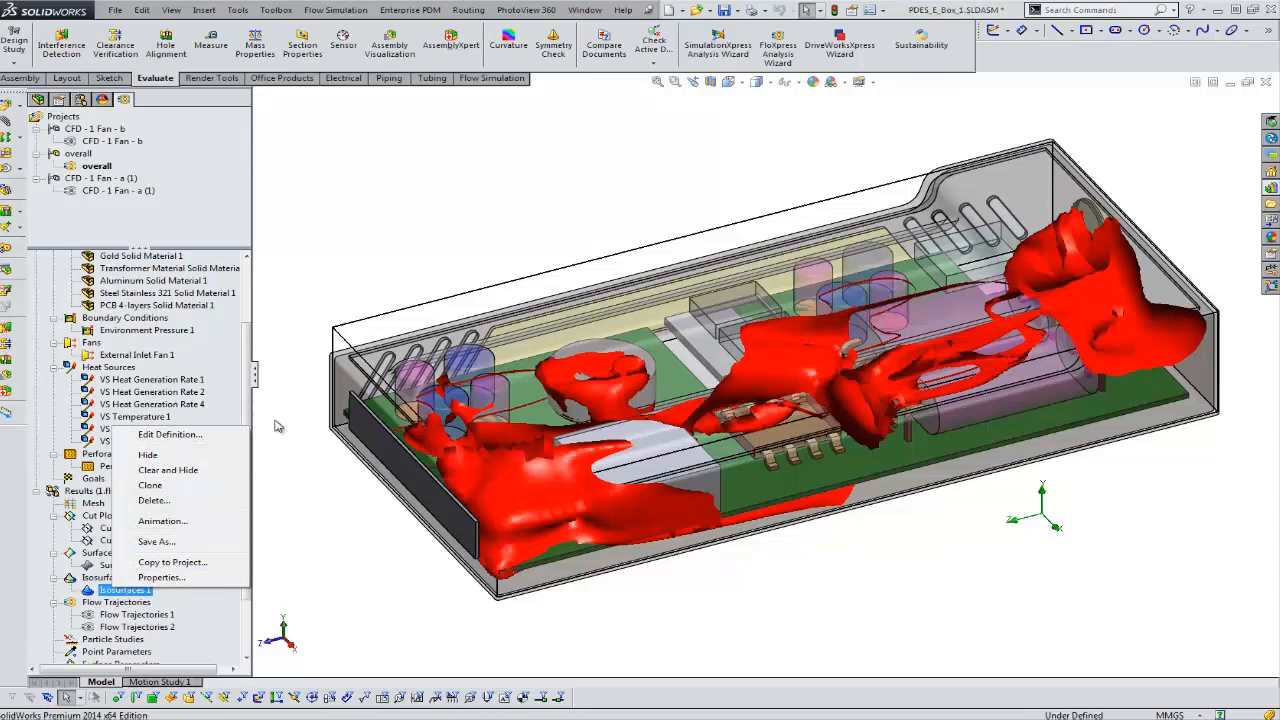
click(585, 10)
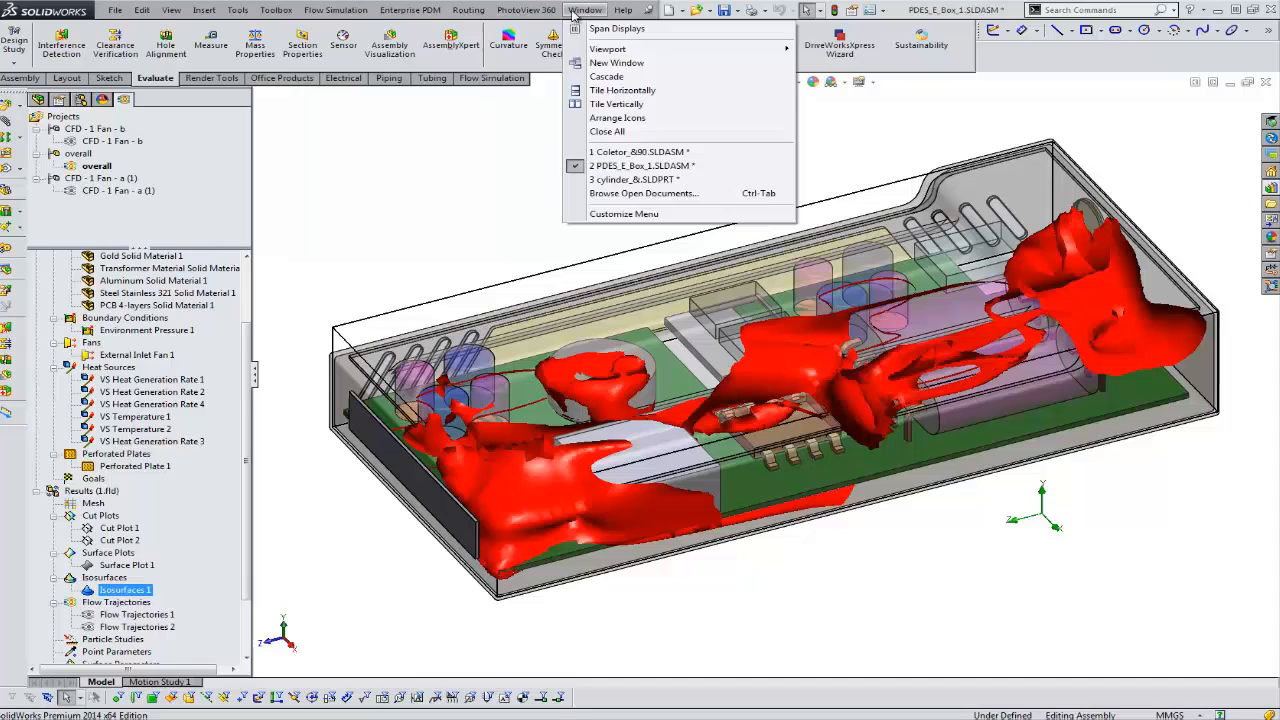
- Switch to Coletor_&90.SLDASM, review Cut Plot 1's definition, and toggle its display
click(638, 151)
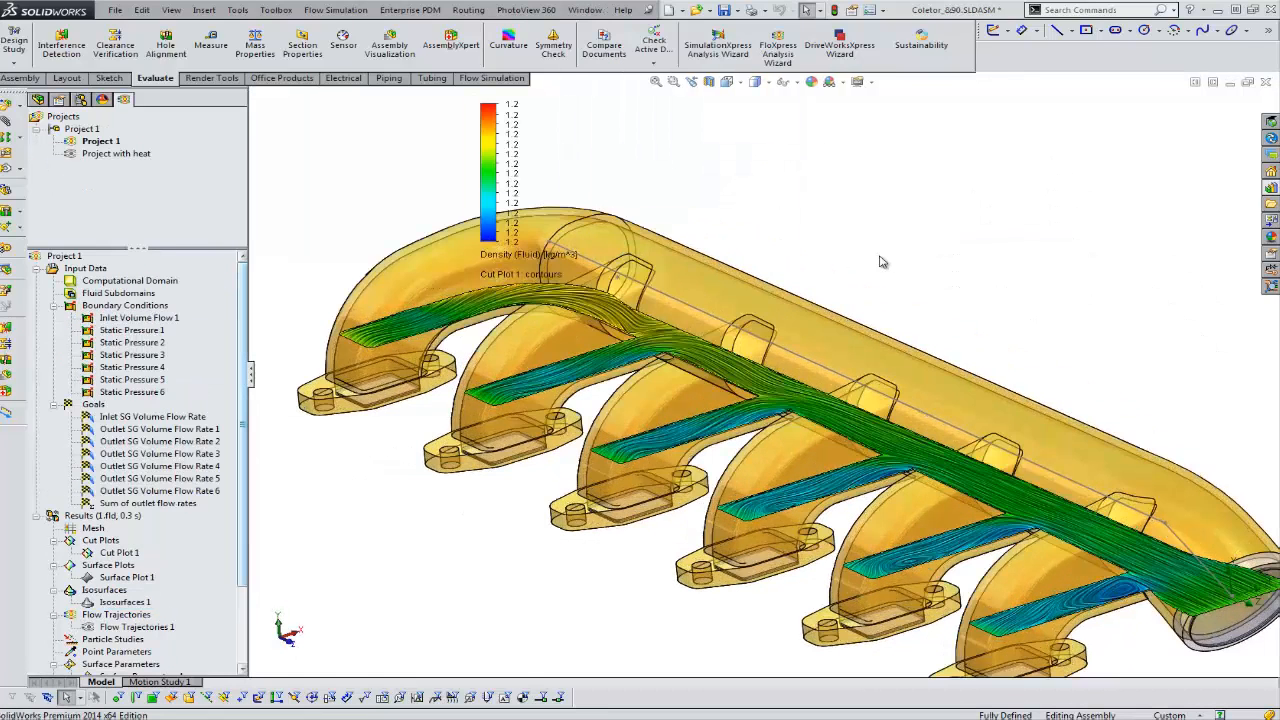
right_click(118, 552)
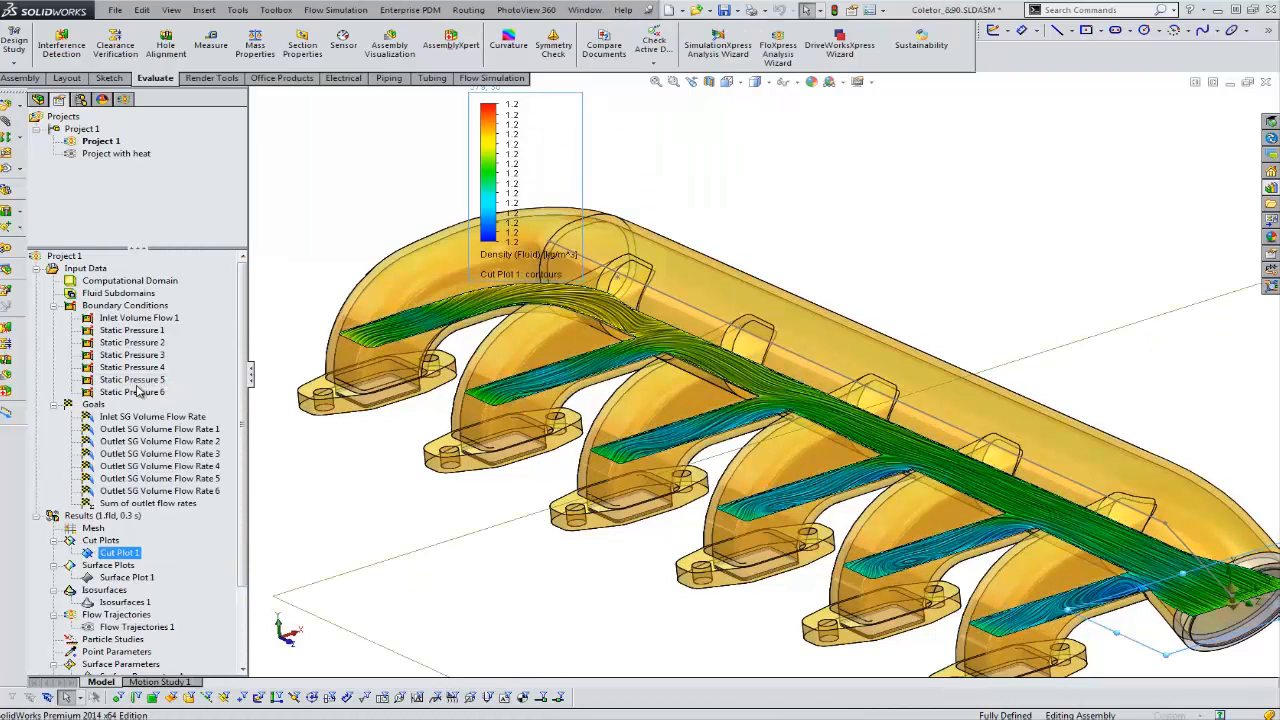
double_click(117, 552)
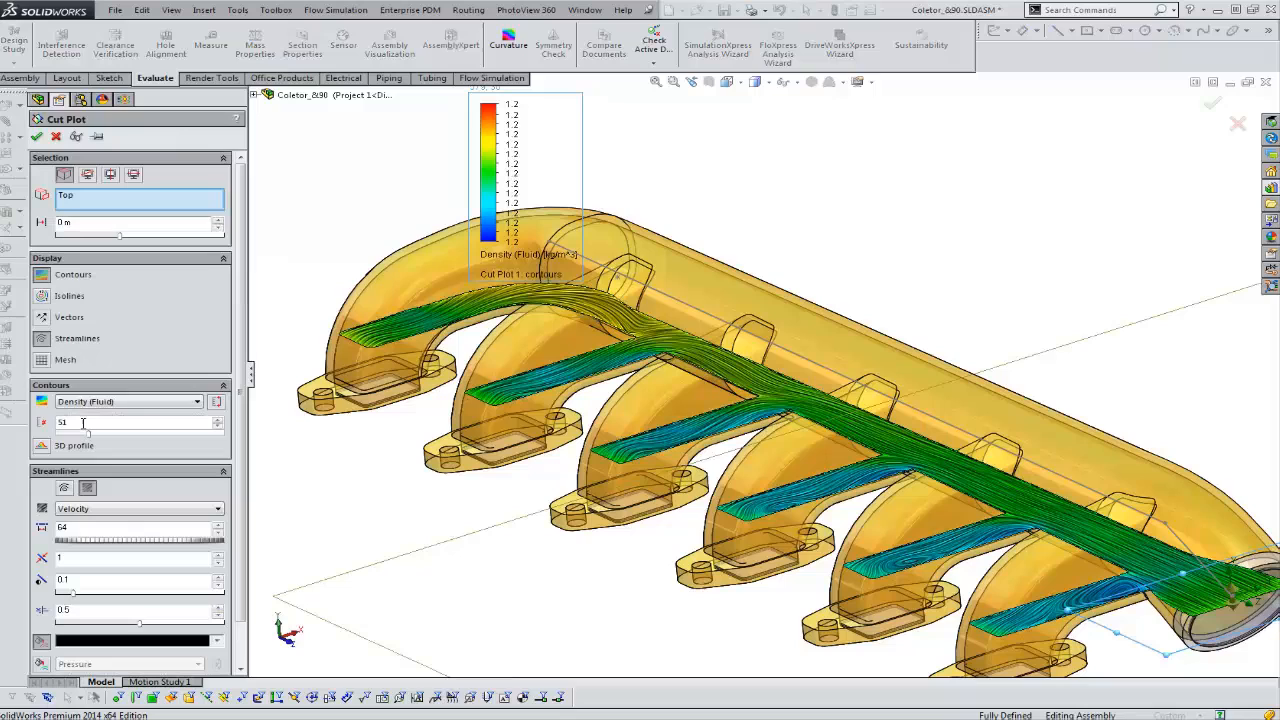
click(197, 401)
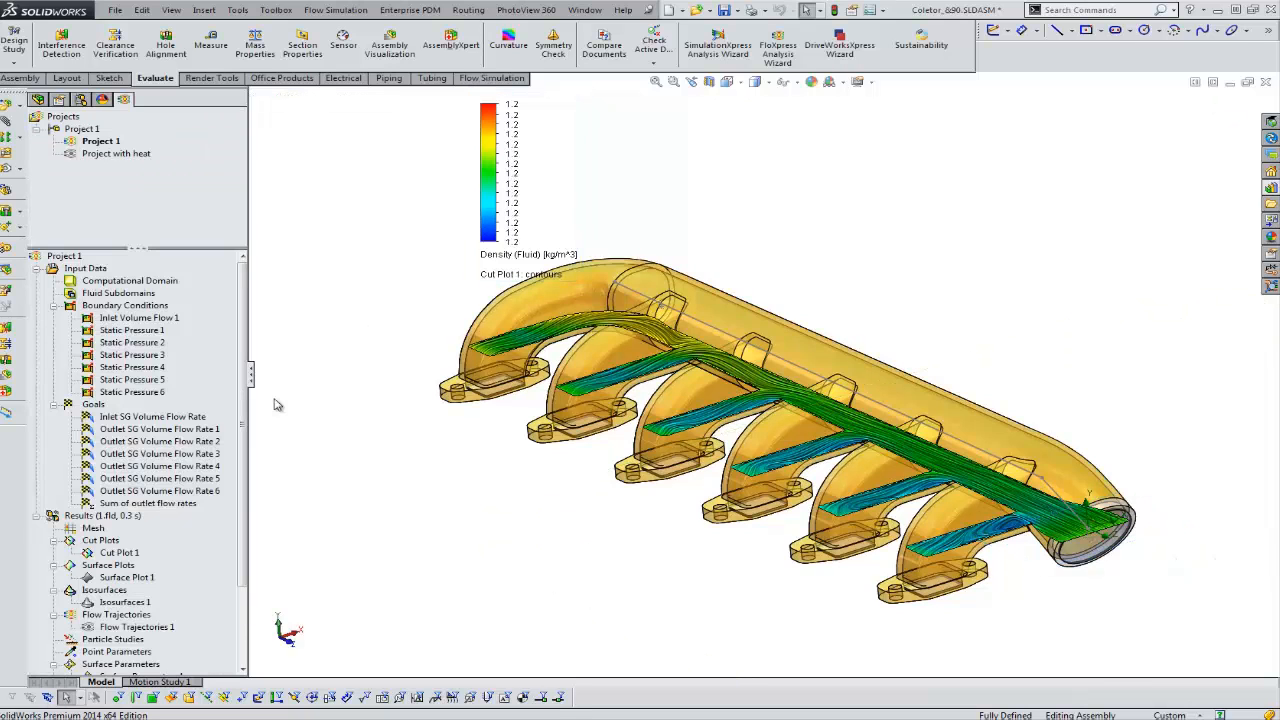
right_click(118, 552)
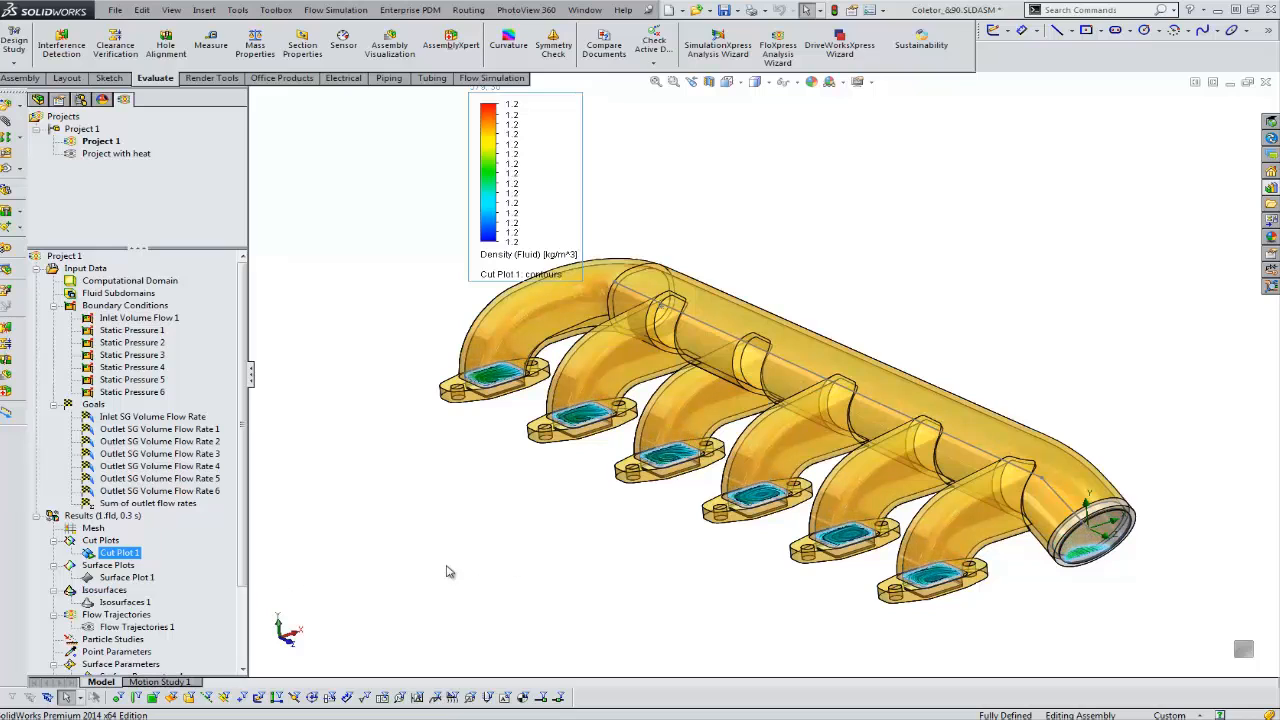
click(118, 552)
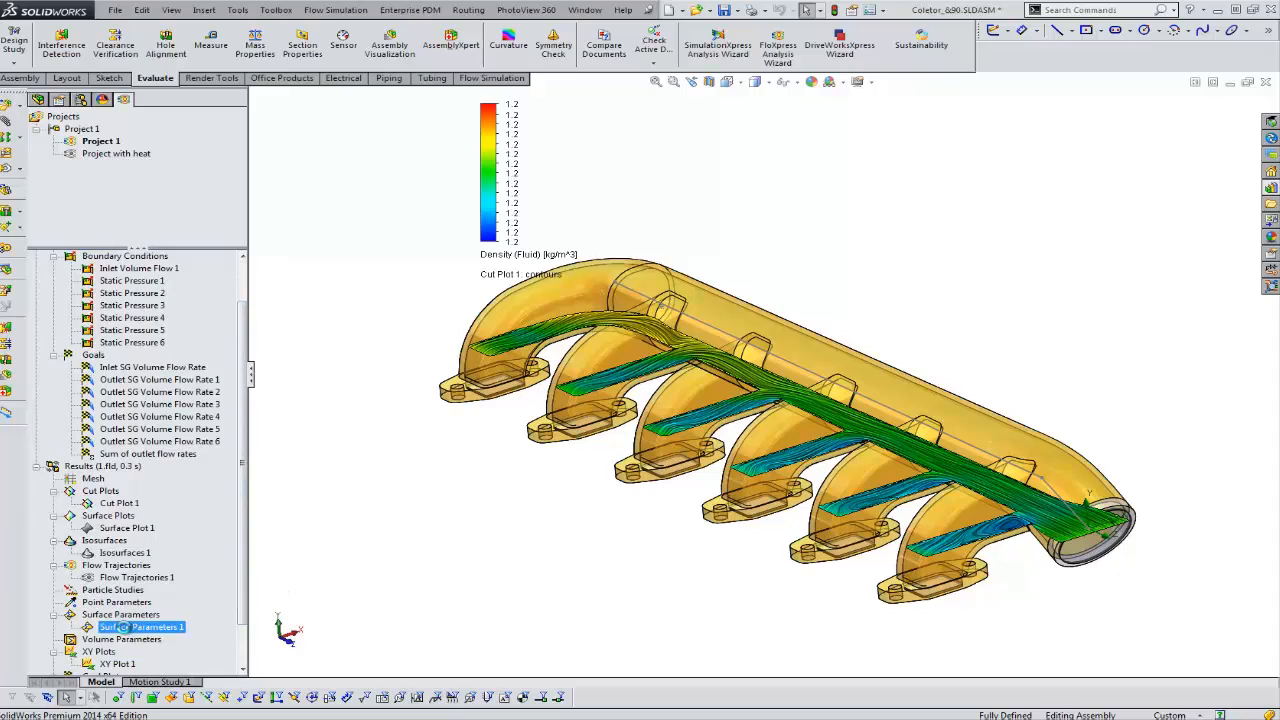
right_click(140, 626)
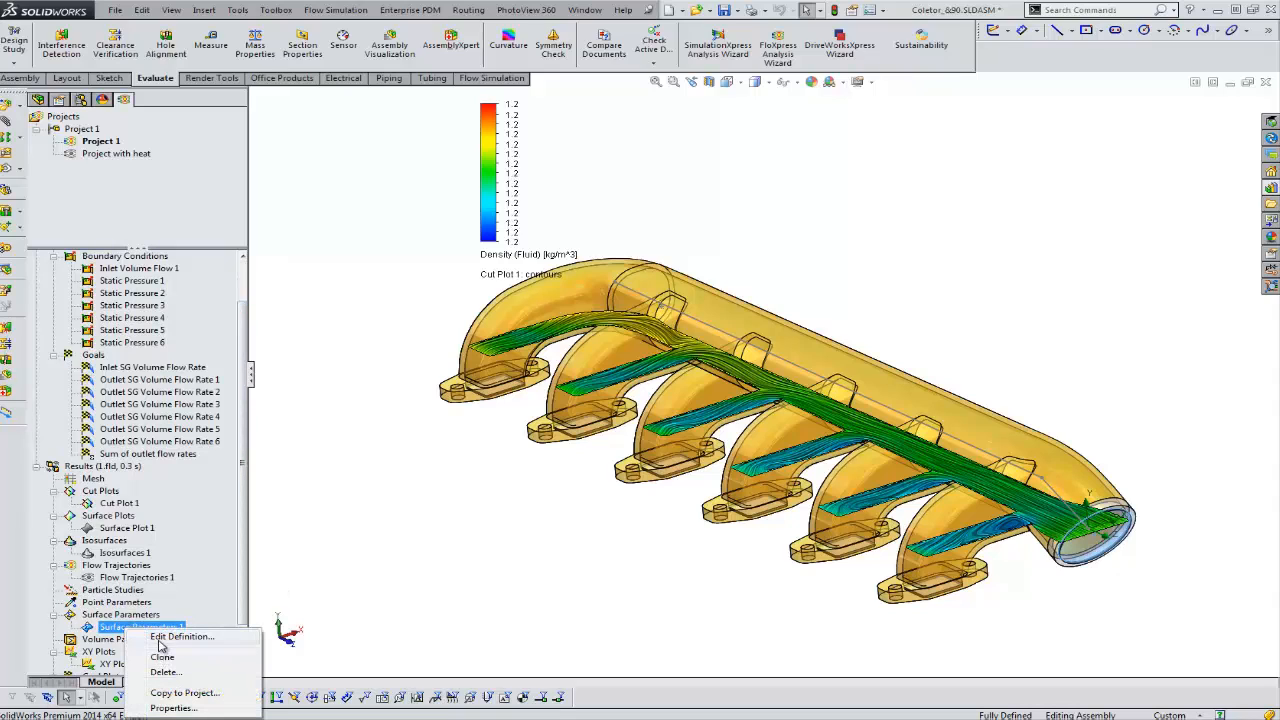
click(181, 637)
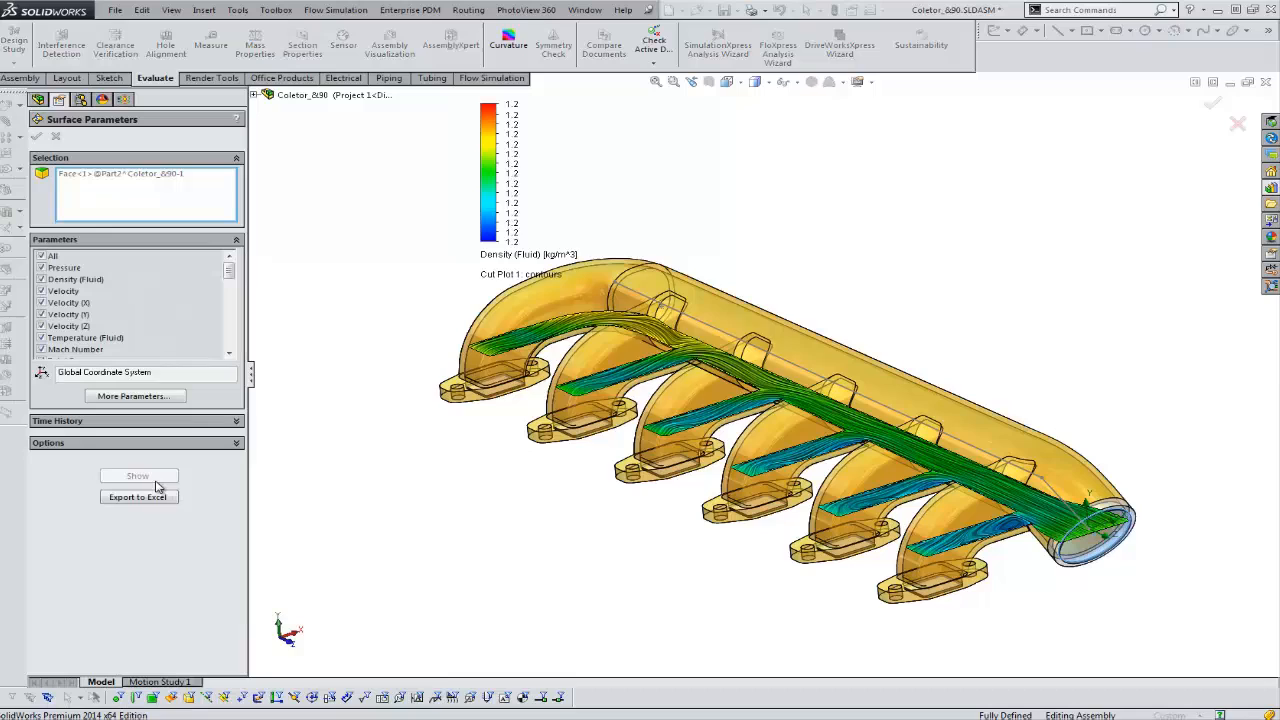
click(137, 475)
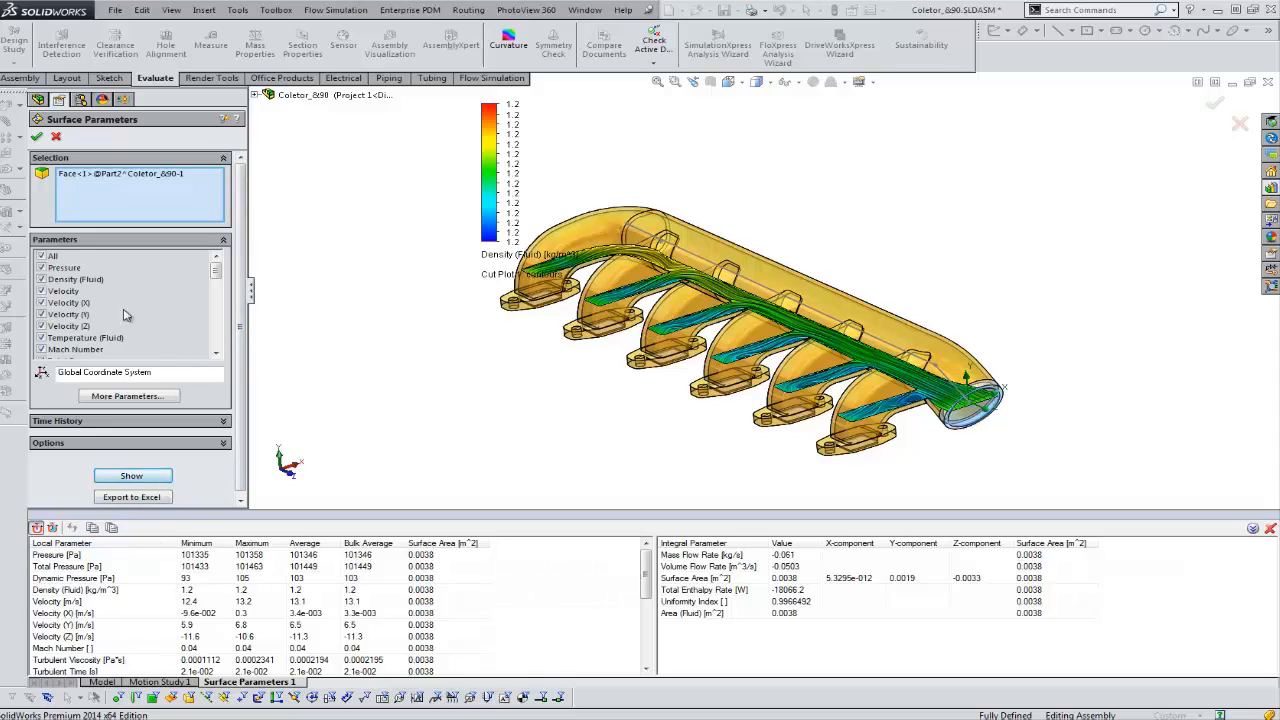
click(36, 136)
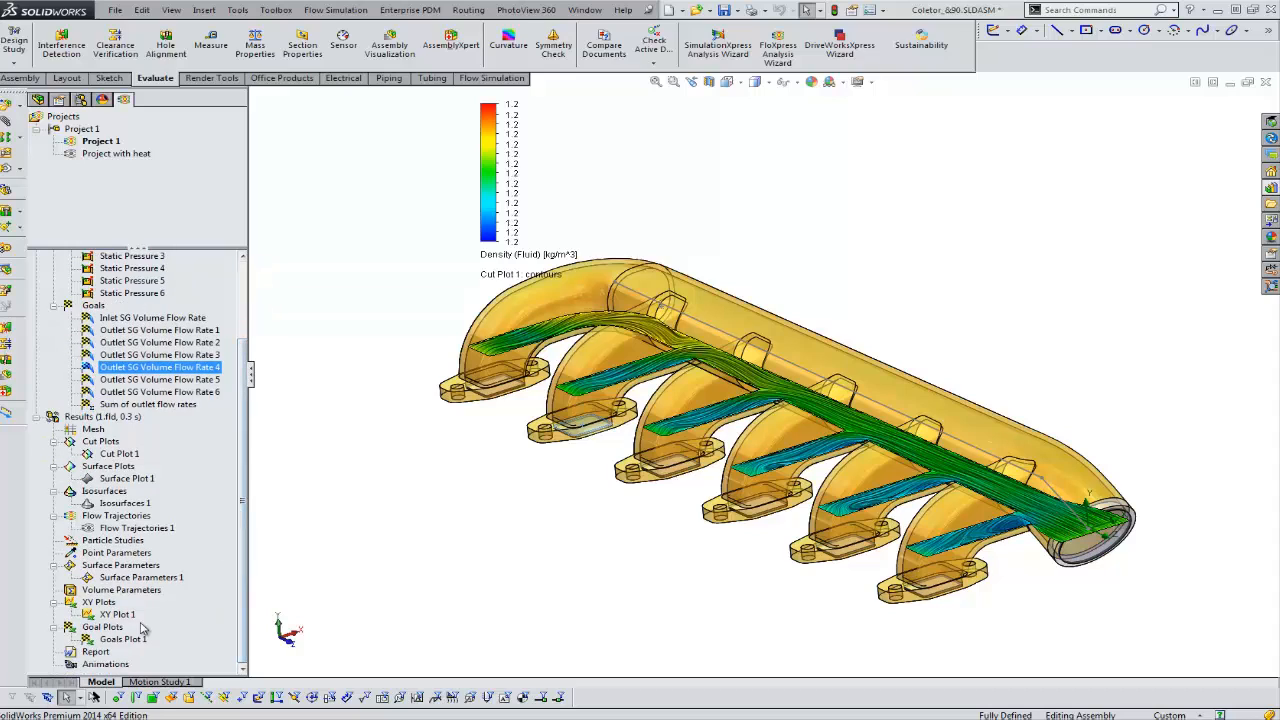
- Generate Goals Plot 1 covering all inlet, outlet and summed flow-rate goals
right_click(121, 638)
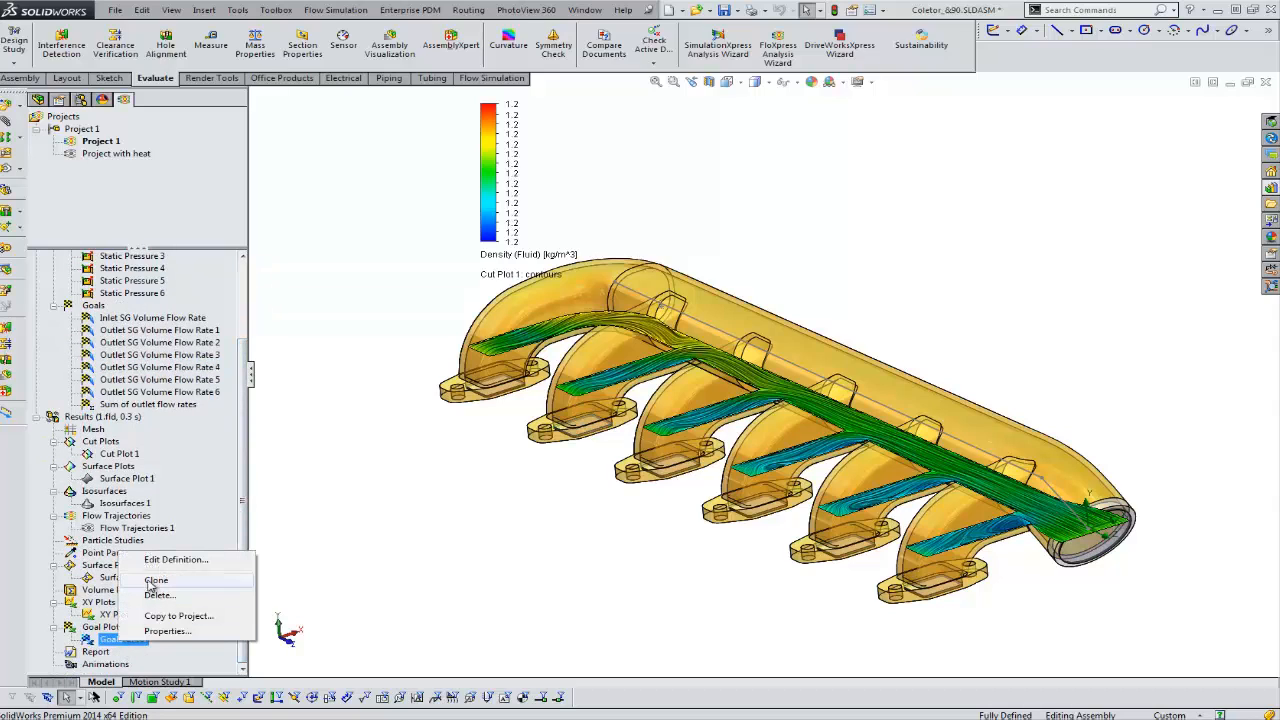
click(176, 559)
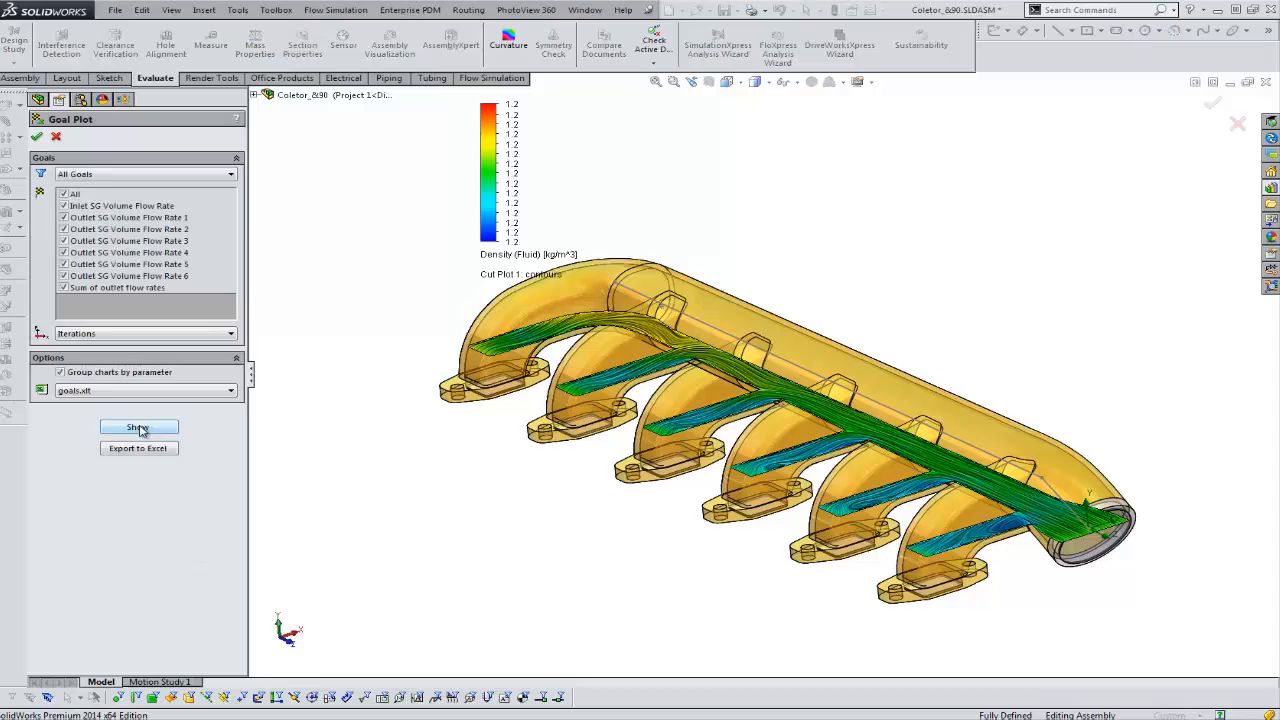
click(138, 427)
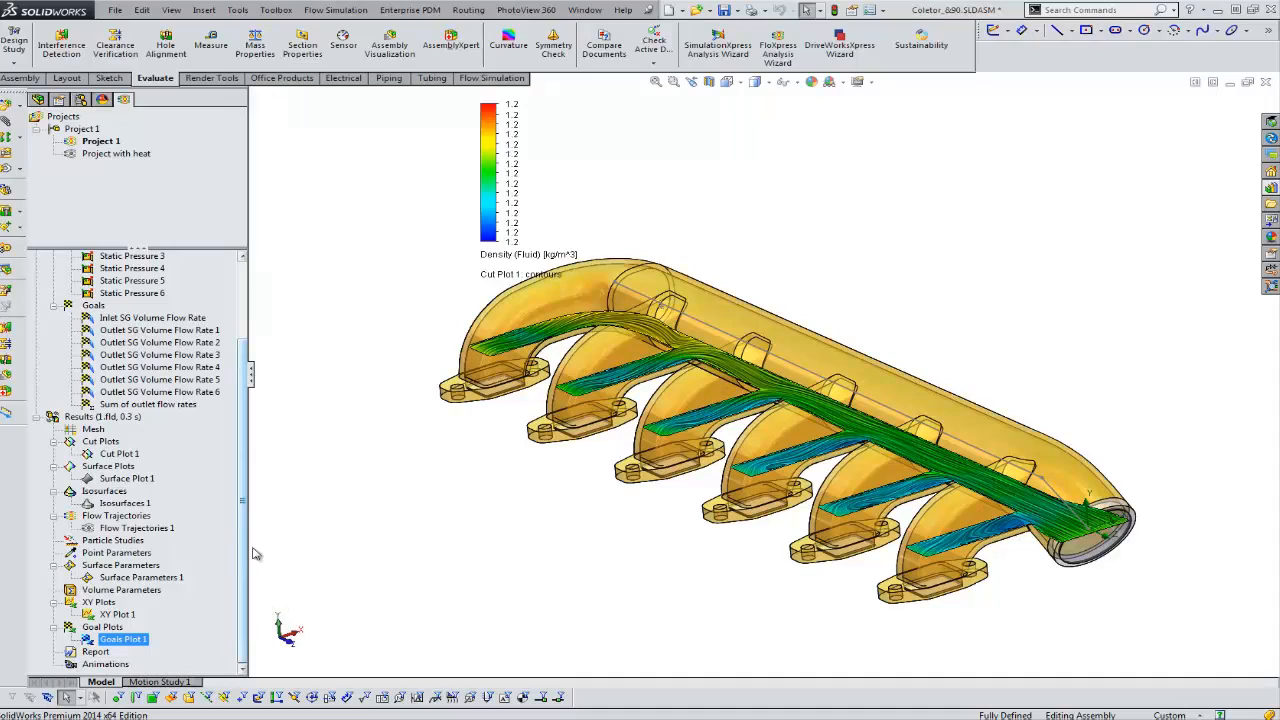
mouse_move(307, 545)
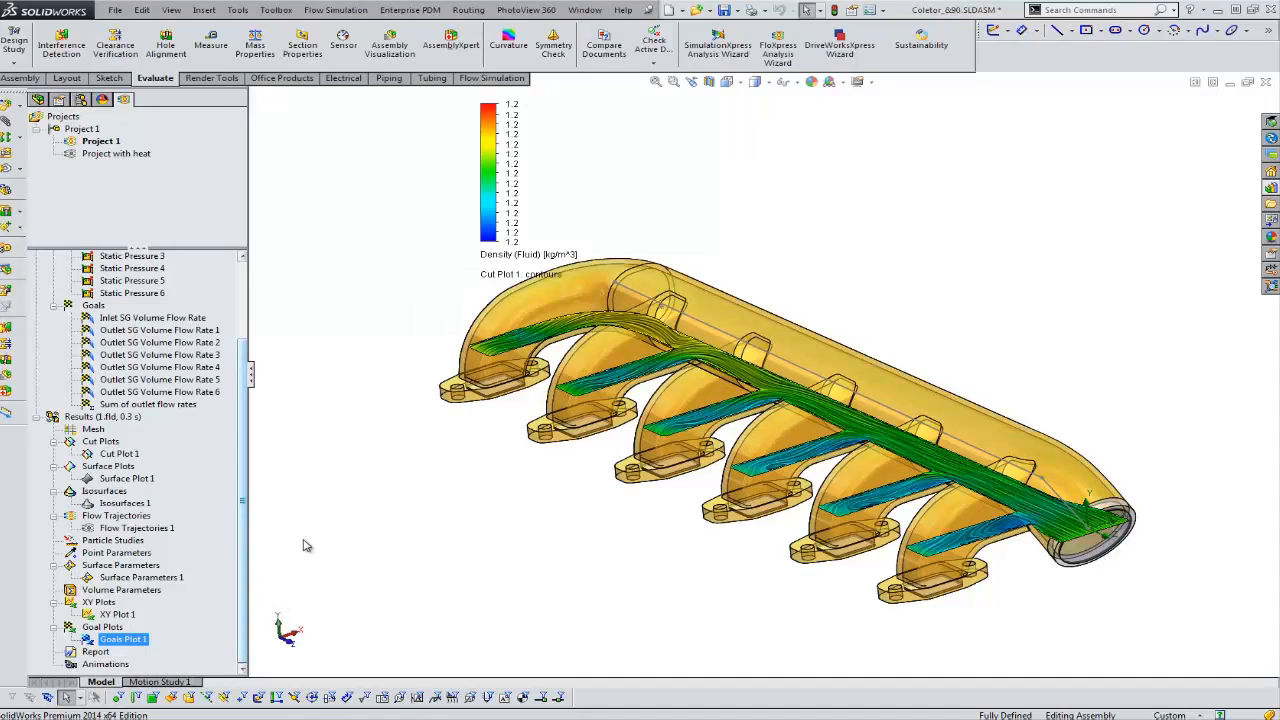
mouse_move(310, 383)
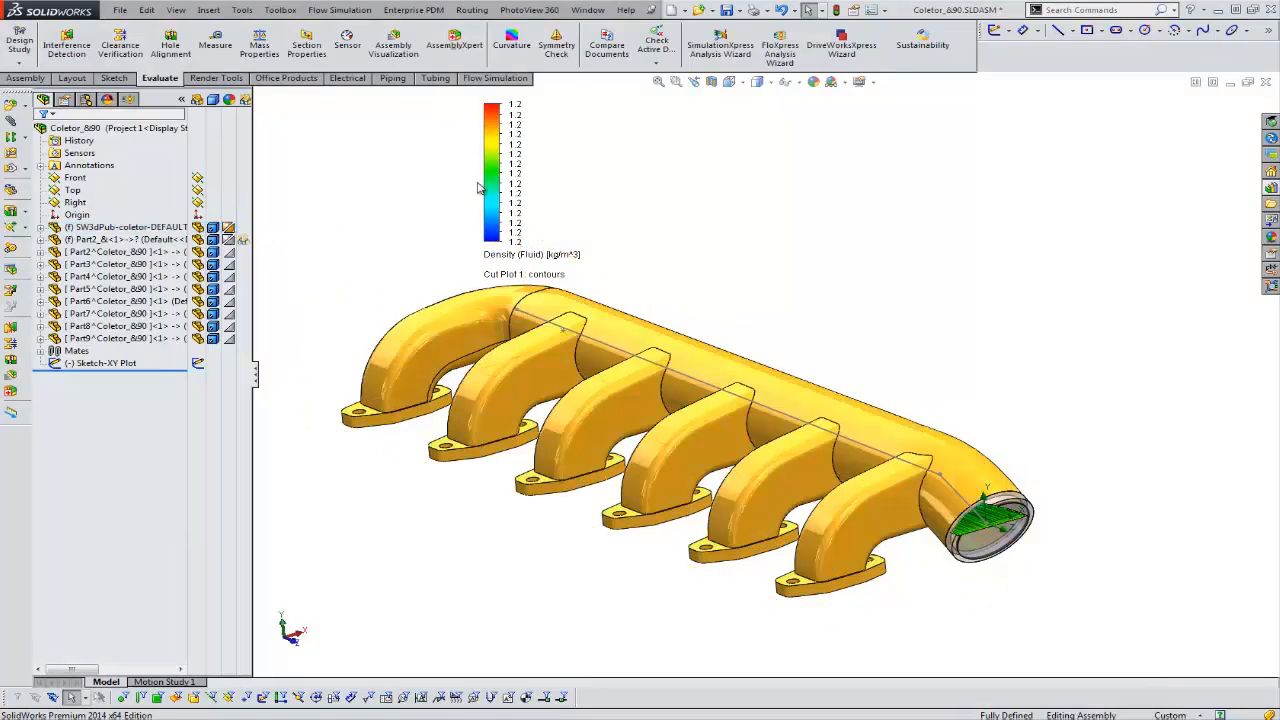
- Set the model transparency to 0.18 to reveal the internal trajectories
click(340, 10)
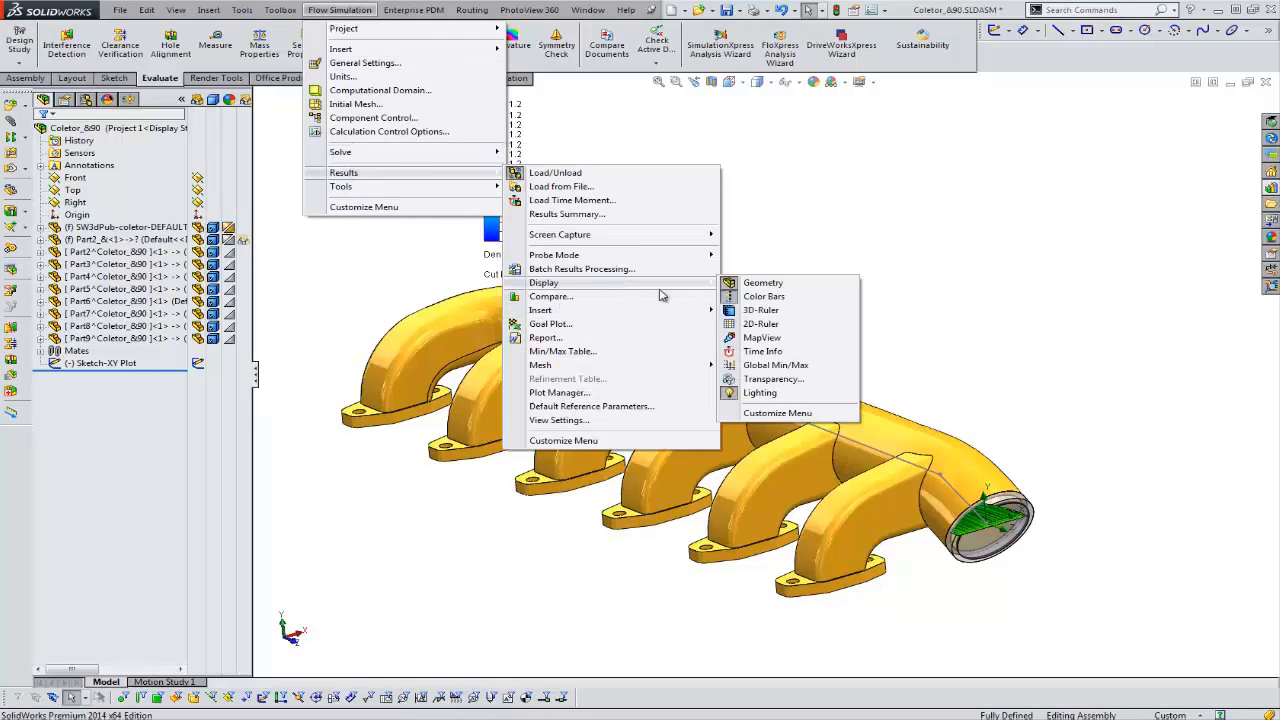
click(774, 378)
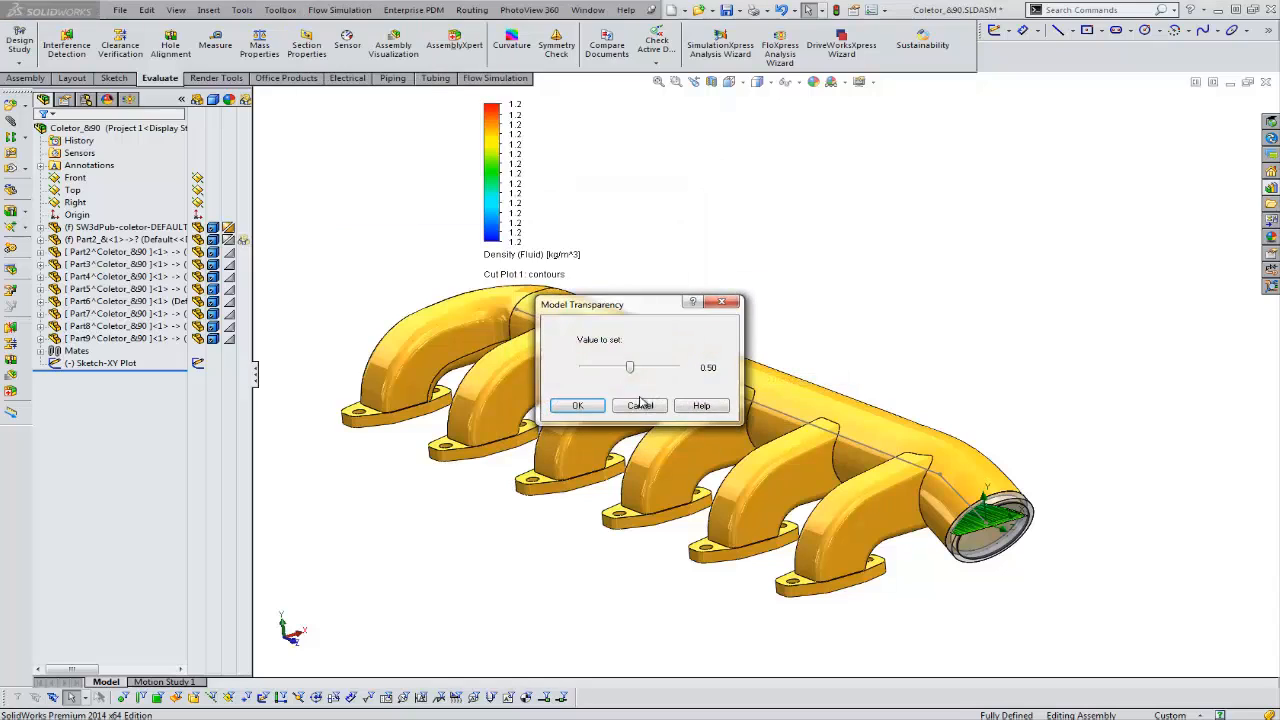
drag(629, 366, 600, 366)
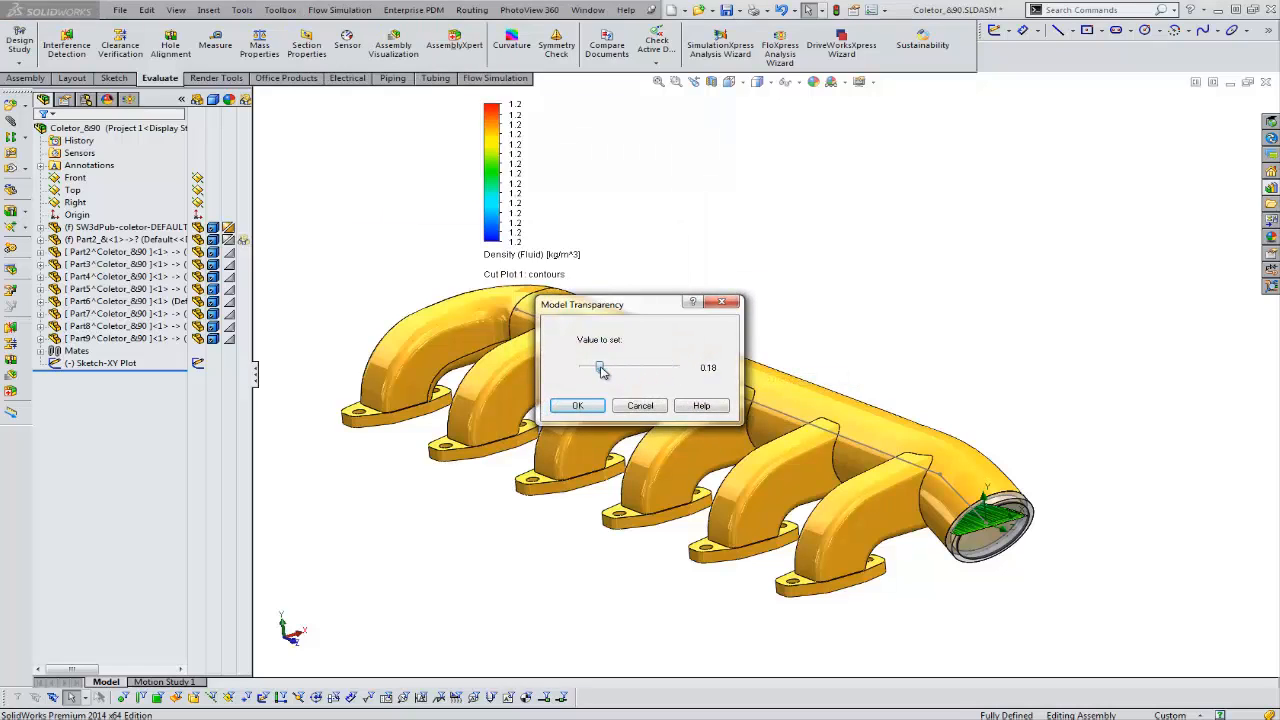
click(577, 405)
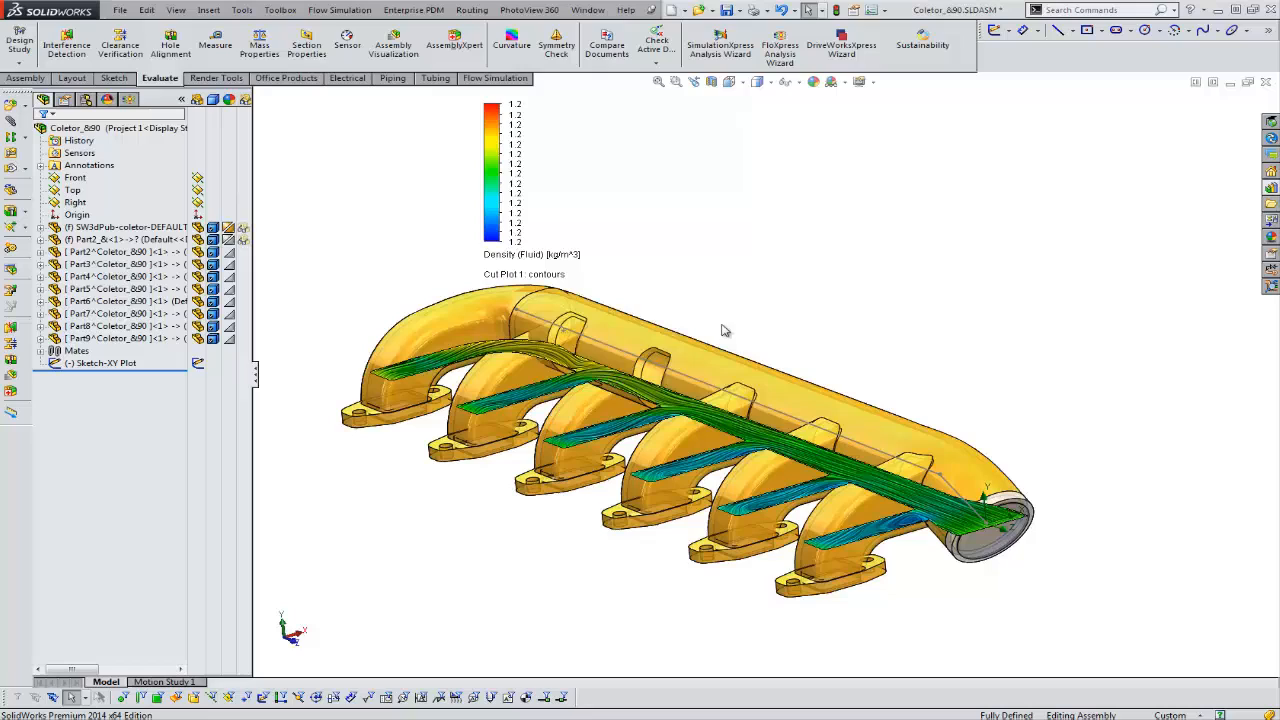
mouse_move(784, 317)
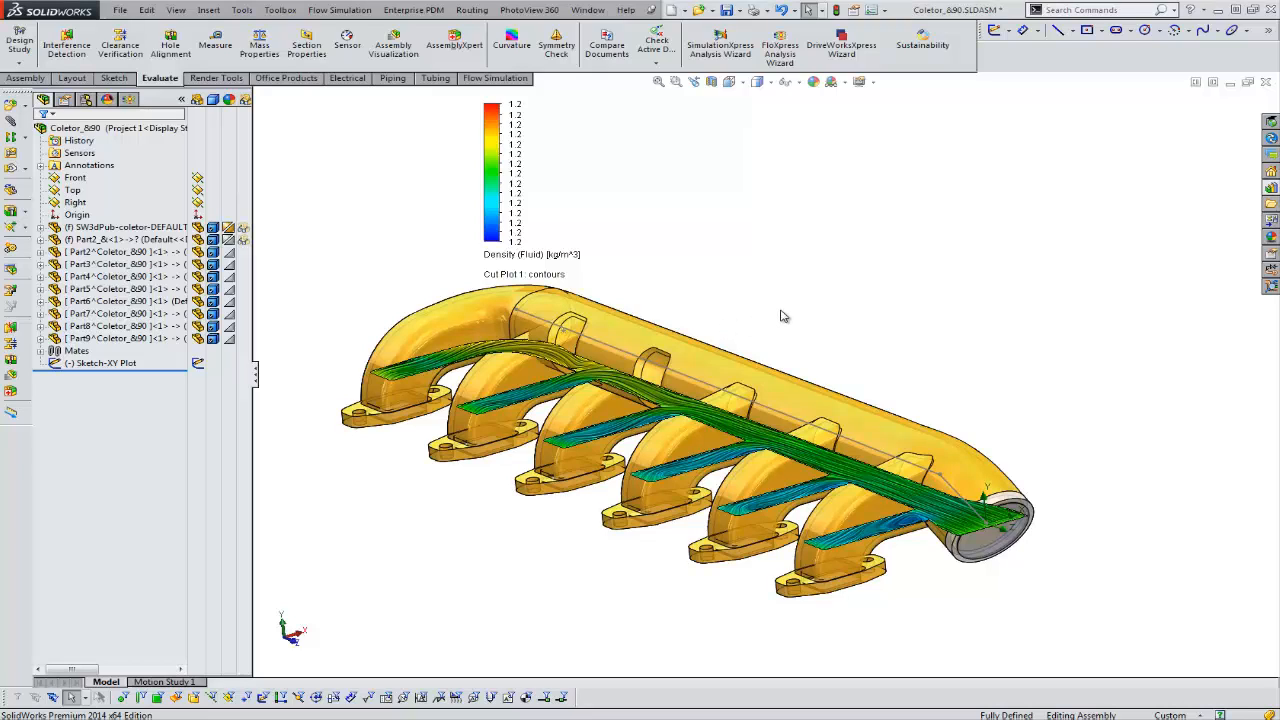